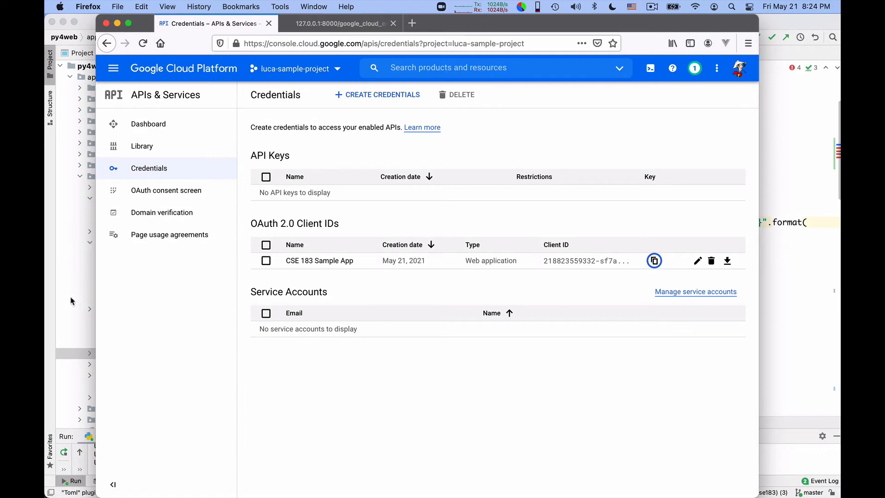
Step: Navigate from the API credentials page to the project's Cloud SQL Instances page
{"action": "left_click", "coordinate": [112, 68]}
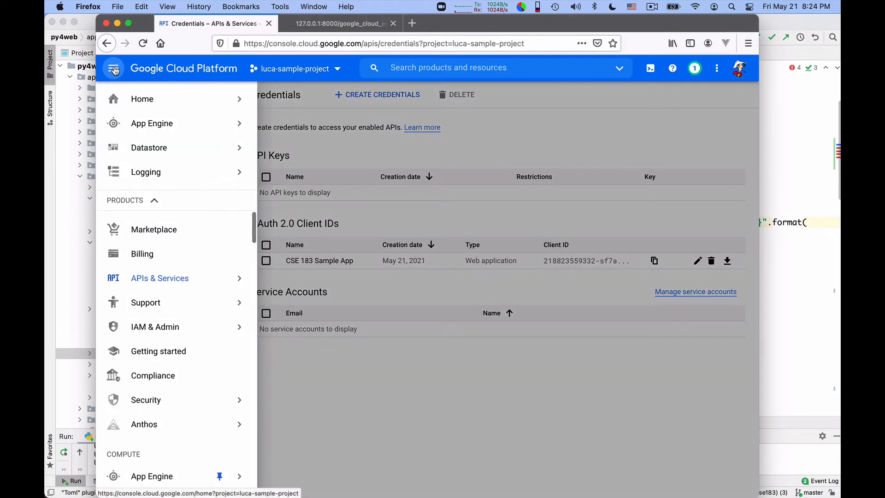
{"action": "left_click", "coordinate": [155, 326]}
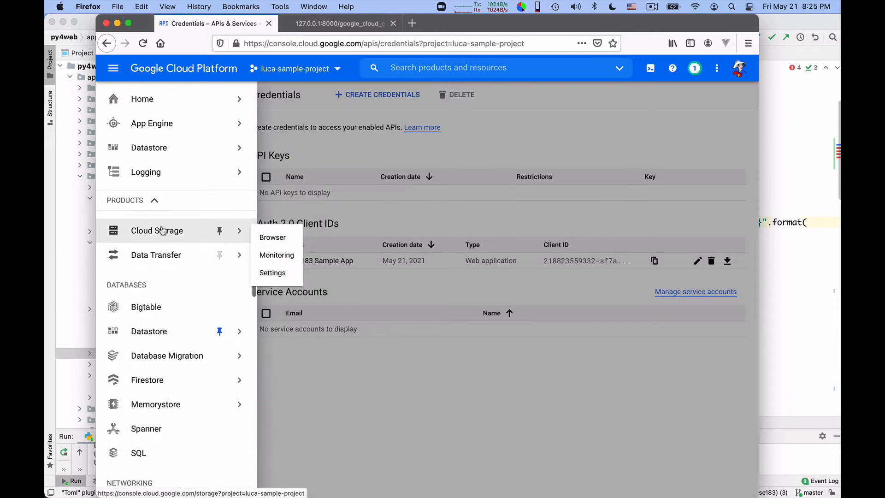
{"action": "scroll", "scroll_direction": "down", "scroll_amount": 3}
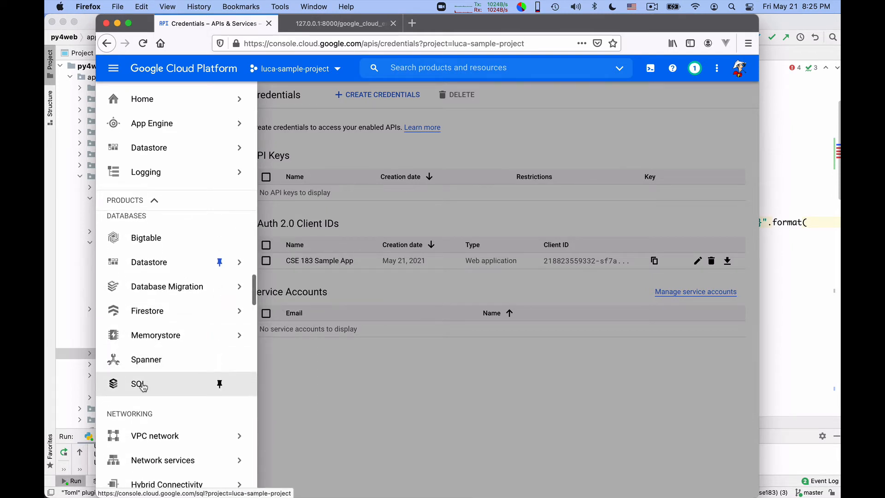
{"action": "left_click", "coordinate": [137, 383]}
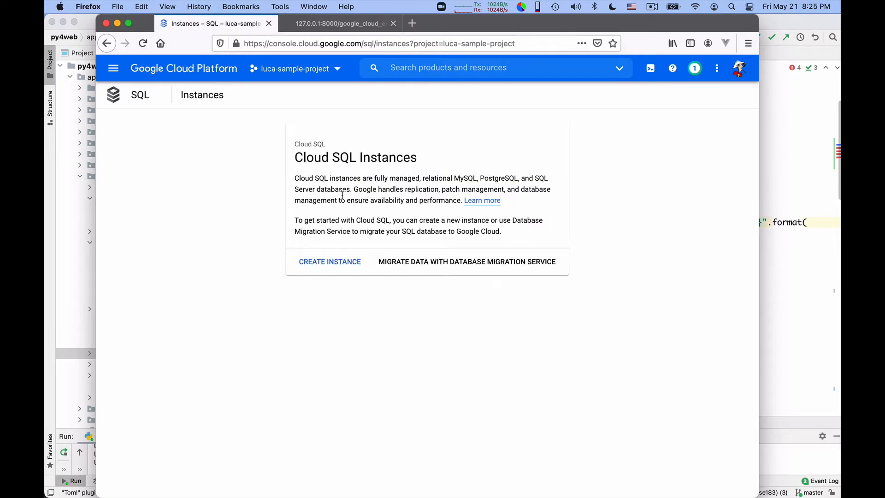
Step: Begin creating a new Cloud SQL instance, bringing up the MySQL/PostgreSQL/SQL Server engine choice
{"action": "left_click", "coordinate": [330, 260]}
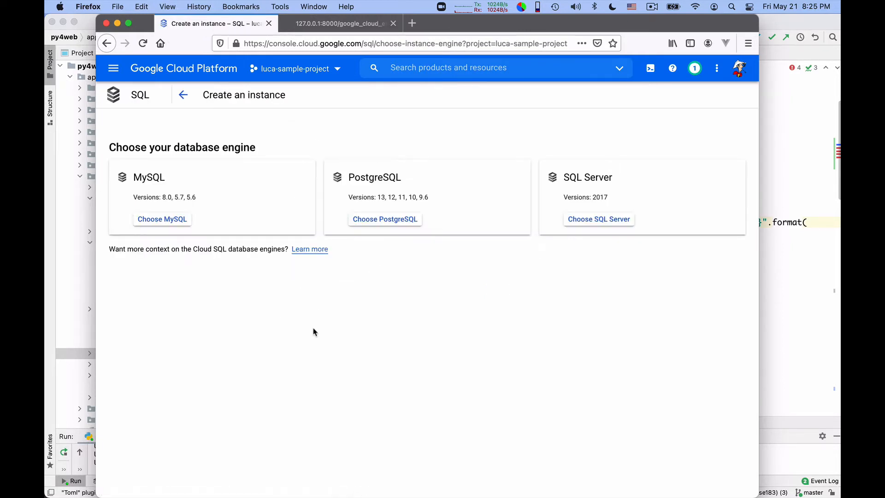
{"action": "mouse_move", "coordinate": [144, 275]}
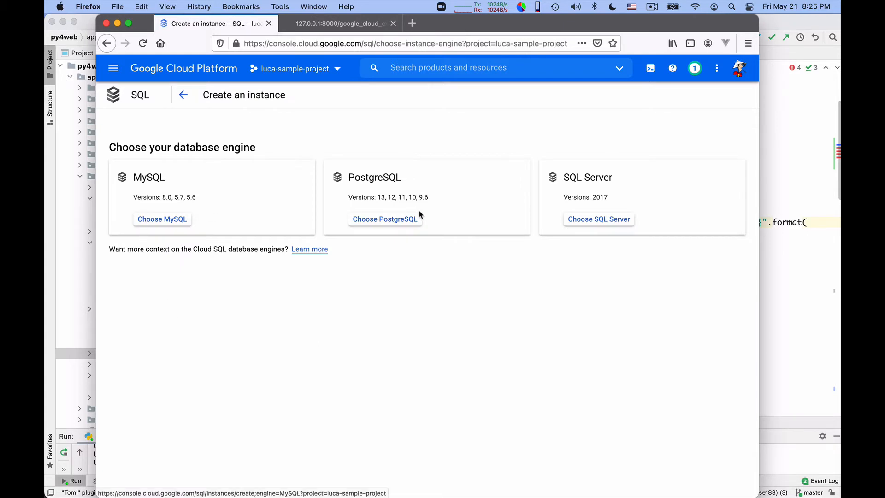
{"action": "mouse_move", "coordinate": [598, 219]}
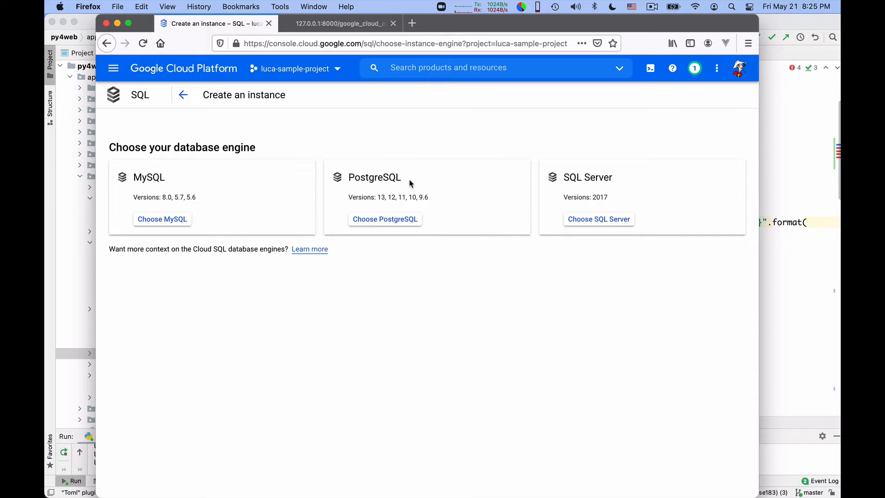
{"action": "mouse_move", "coordinate": [232, 227]}
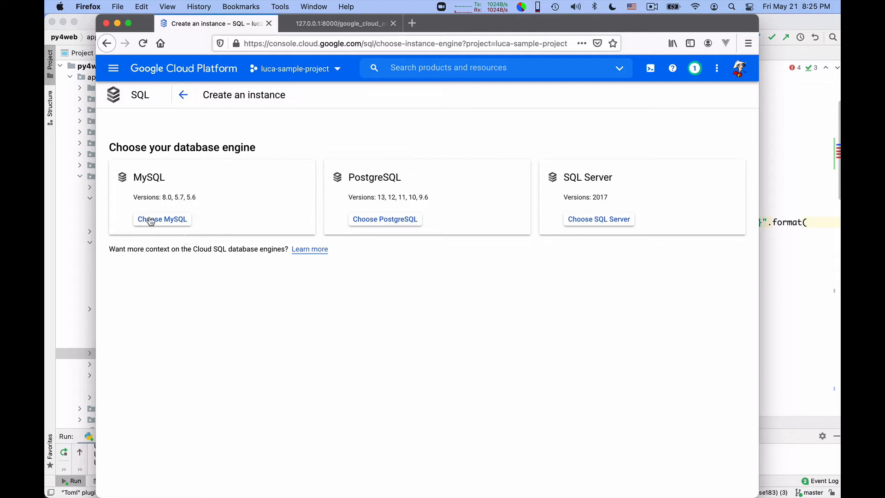
Step: Choose MySQL as the engine and enable the required Compute Engine API
{"action": "left_click", "coordinate": [162, 220]}
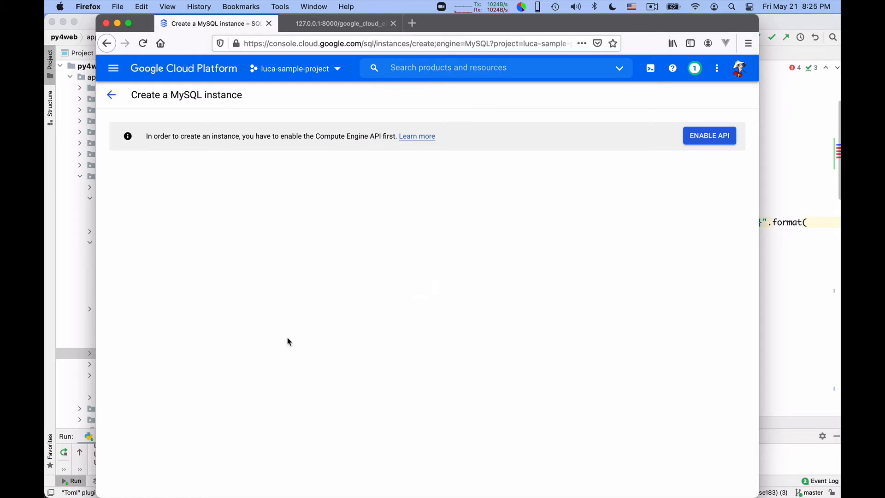
{"action": "mouse_move", "coordinate": [340, 136]}
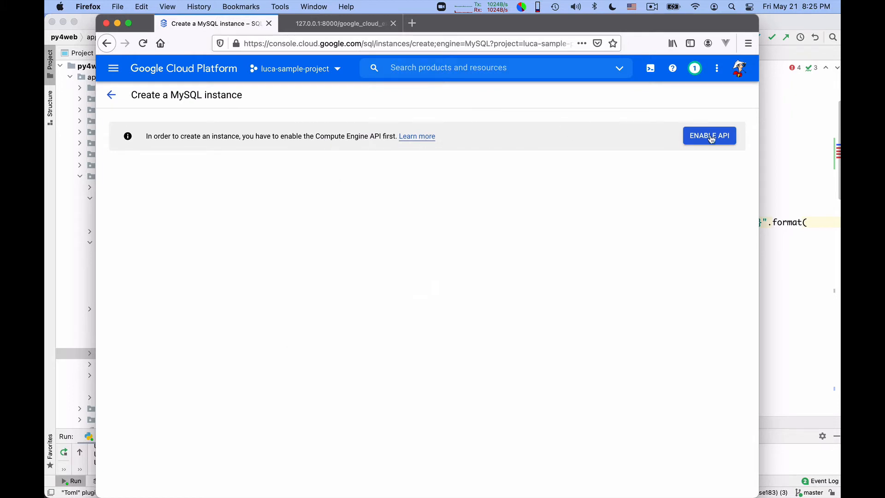
{"action": "left_click", "coordinate": [708, 135]}
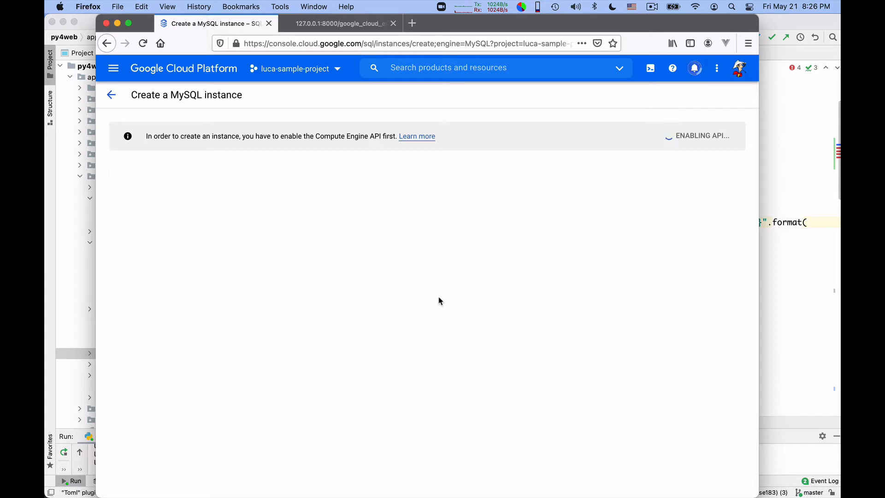
{"action": "mouse_move", "coordinate": [393, 280]}
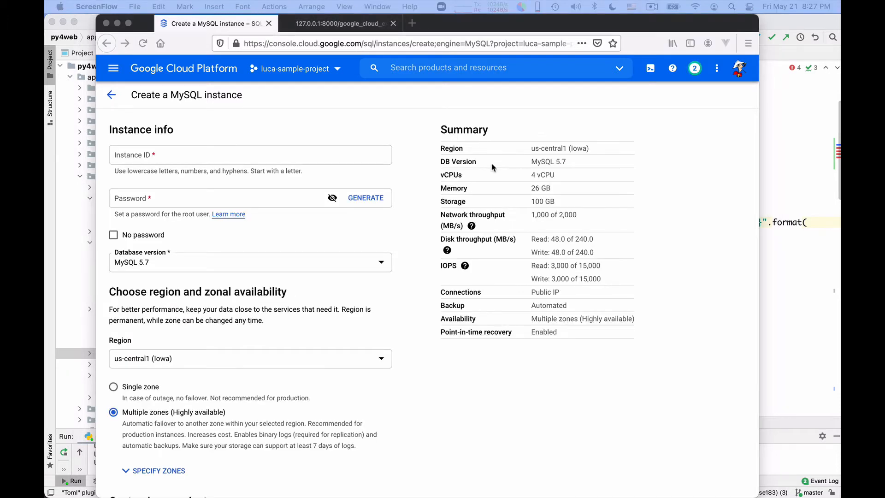
{"action": "mouse_move", "coordinate": [237, 166]}
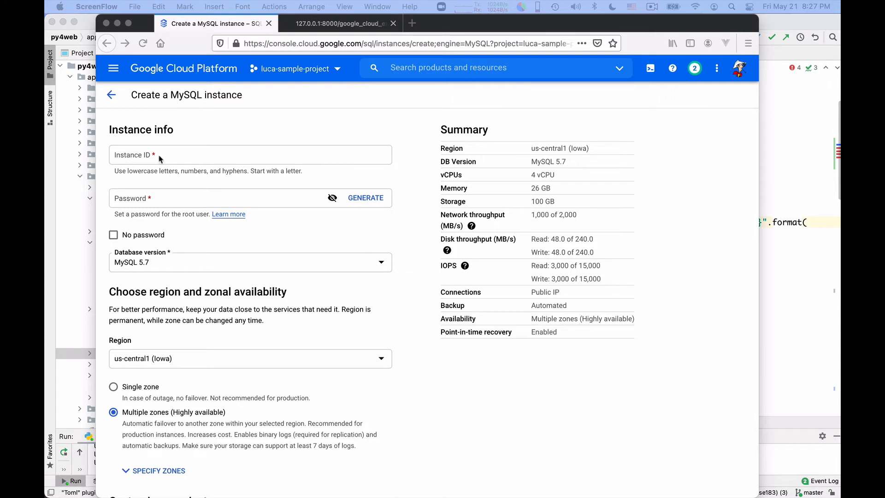
Step: Enter the instance ID luca-sample-project-db-1
{"action": "left_click", "coordinate": [250, 154]}
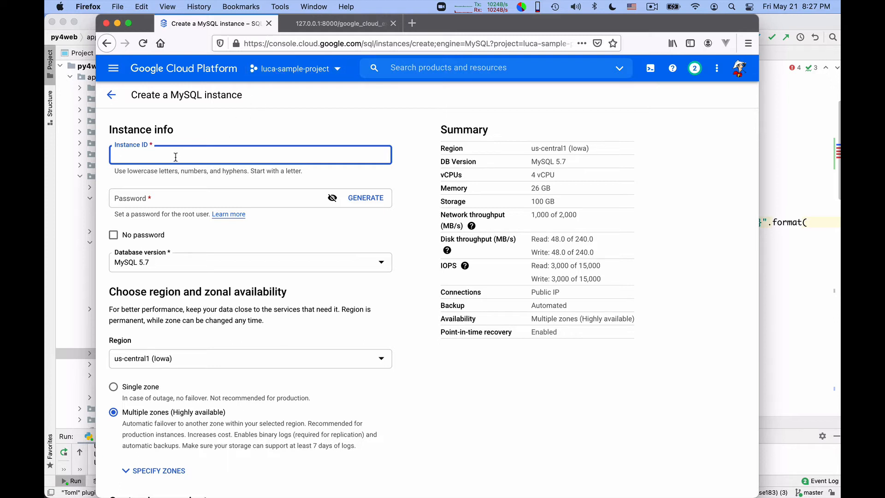
{"action": "type", "text": "luca-"}
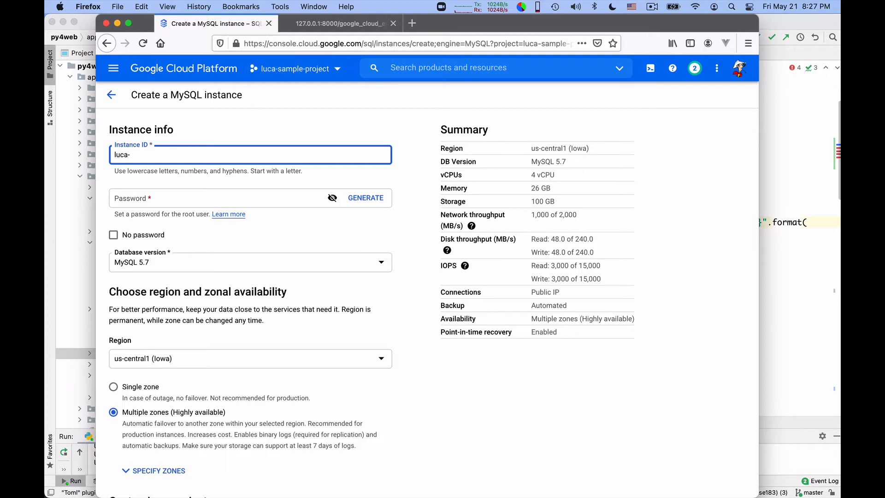
{"action": "type", "text": "sample-project-db-"}
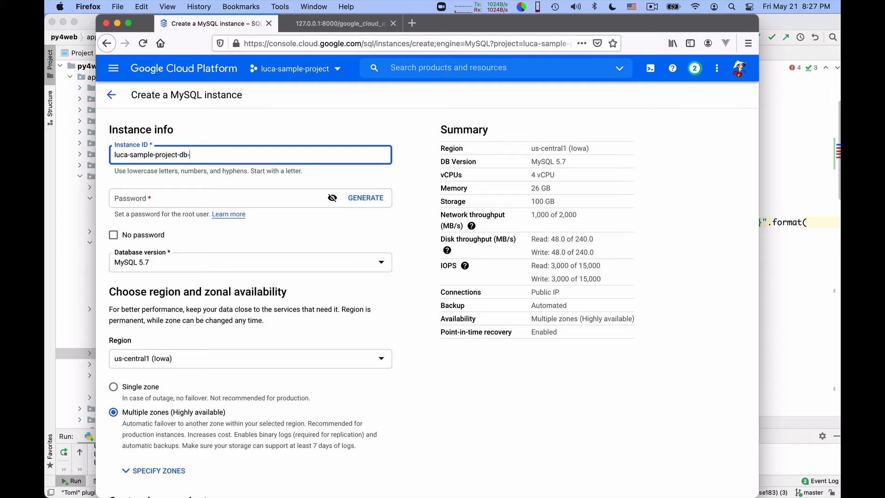
{"action": "type", "text": "1"}
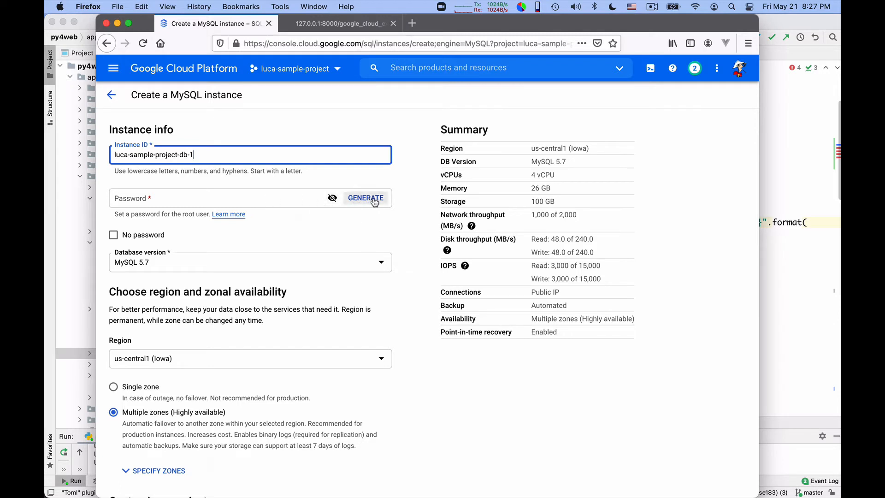
Step: Generate a strong root password and select it for copying
{"action": "left_click", "coordinate": [365, 198]}
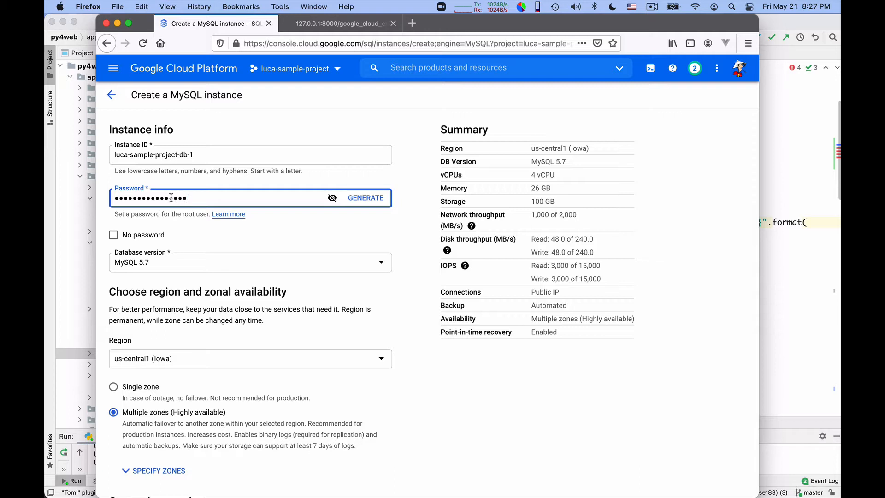
{"action": "triple_click", "coordinate": [164, 197]}
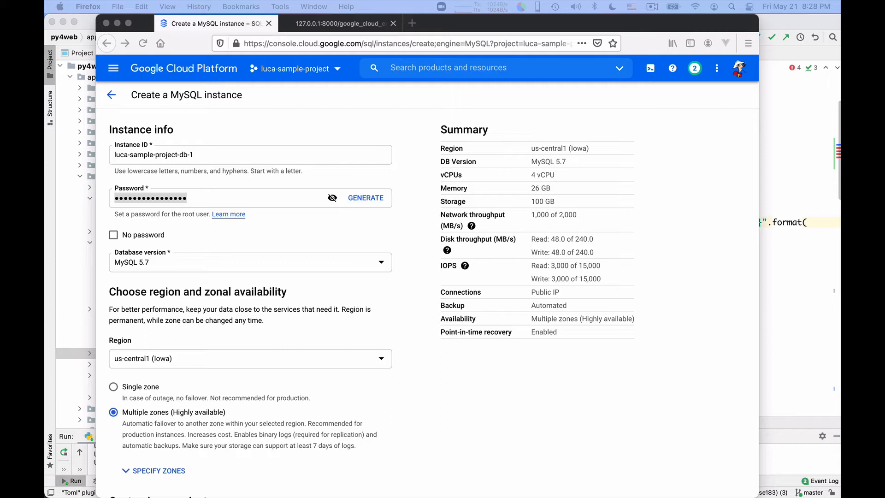
{"action": "left_click", "coordinate": [250, 197]}
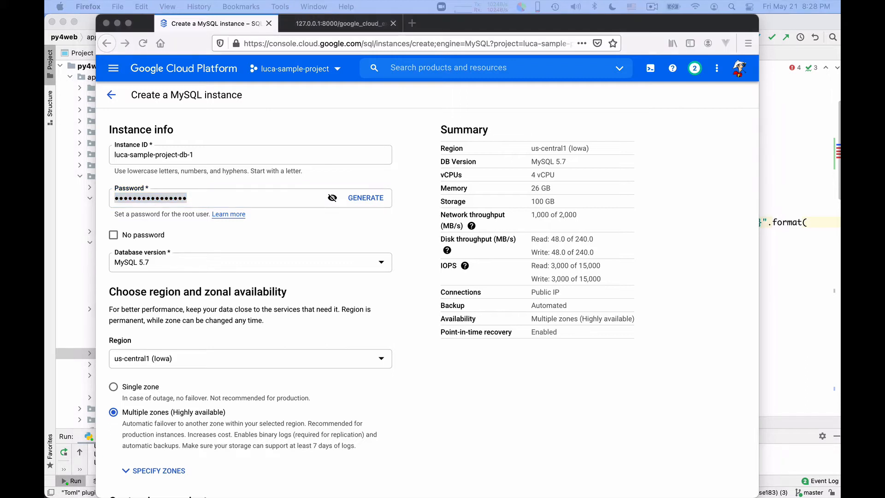
{"action": "mouse_move", "coordinate": [226, 202]}
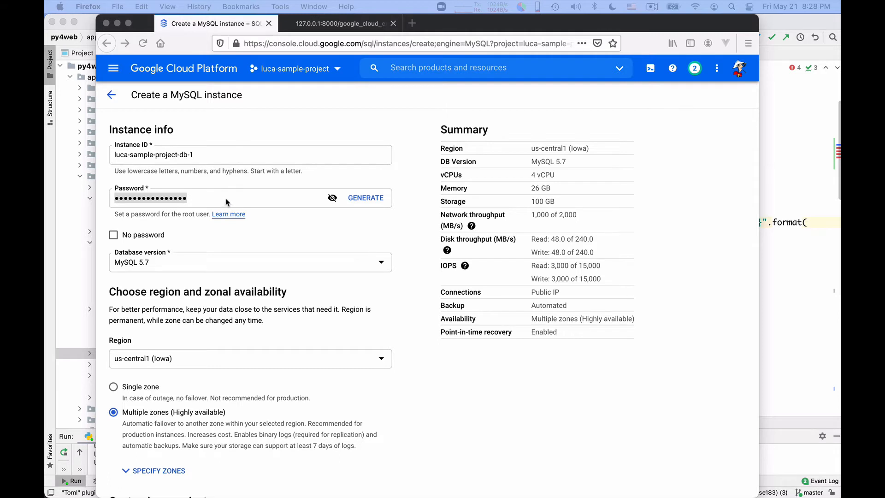
{"action": "mouse_move", "coordinate": [226, 200]}
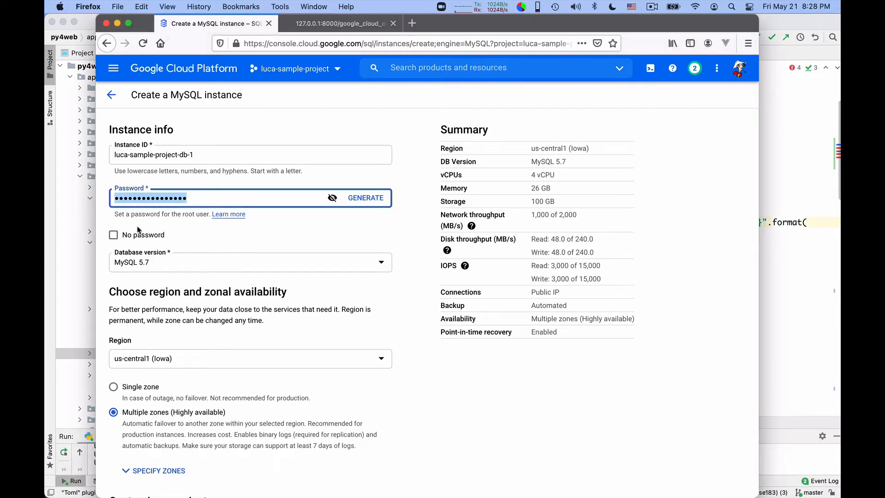
{"action": "mouse_move", "coordinate": [159, 267]}
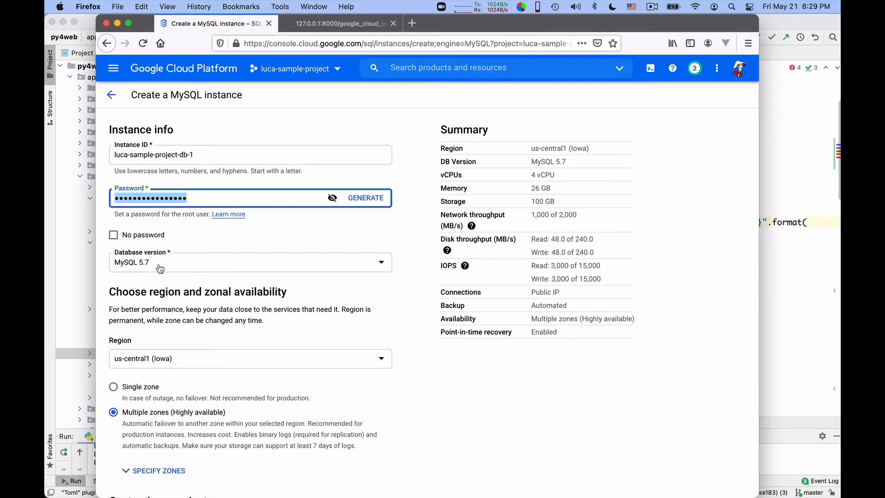
{"action": "mouse_move", "coordinate": [168, 265]}
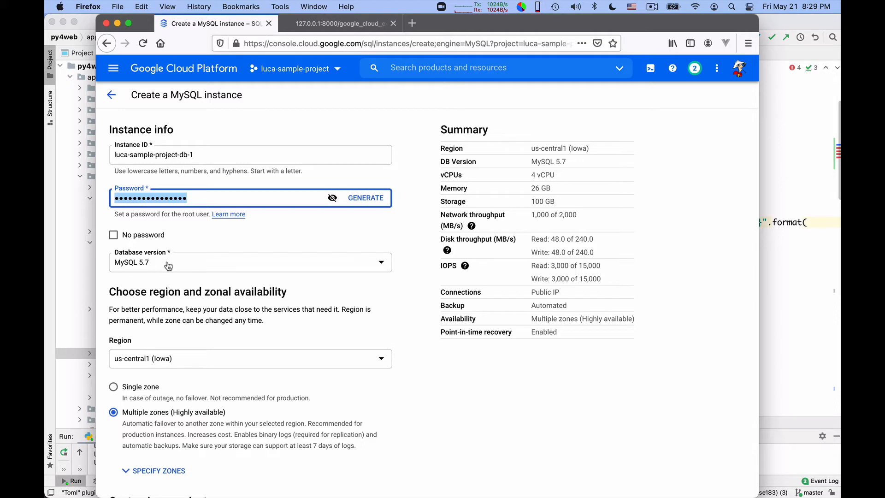
Step: Set the instance region to us-west1 (Oregon)
{"action": "scroll", "scroll_direction": "down", "scroll_amount": 3}
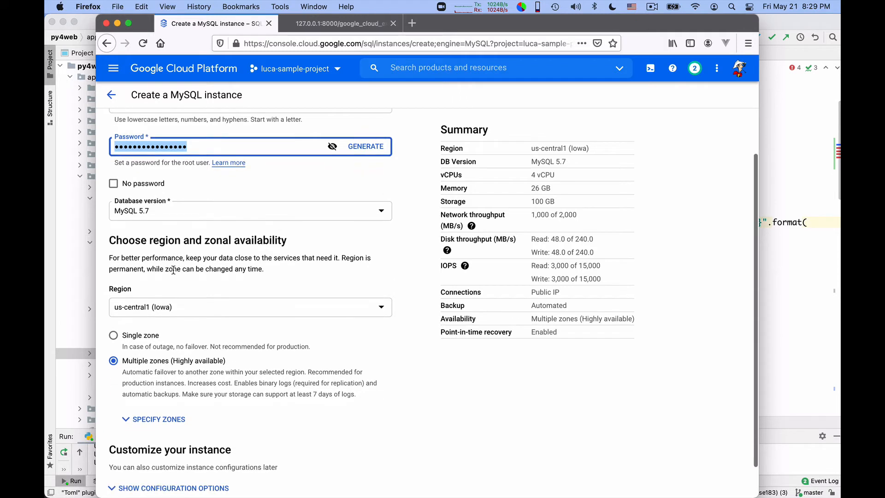
{"action": "scroll", "scroll_direction": "down", "scroll_amount": 3}
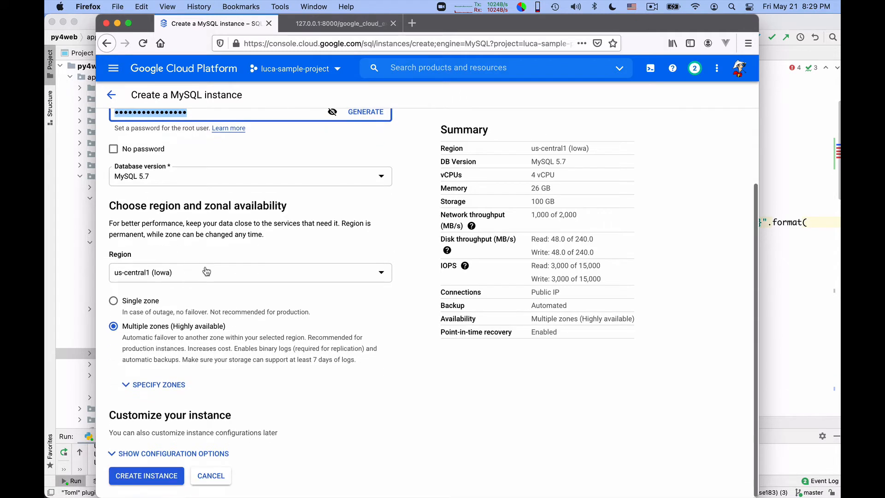
{"action": "left_click", "coordinate": [250, 272]}
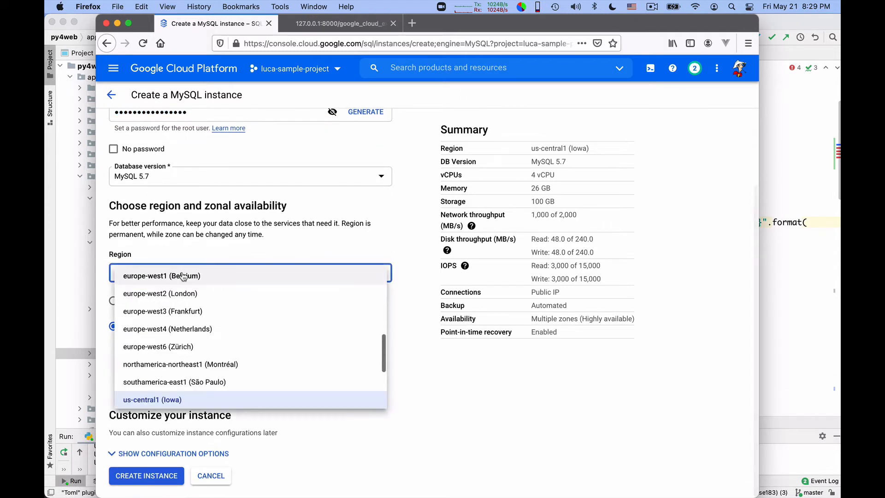
{"action": "scroll", "scroll_direction": "down", "scroll_amount": 3}
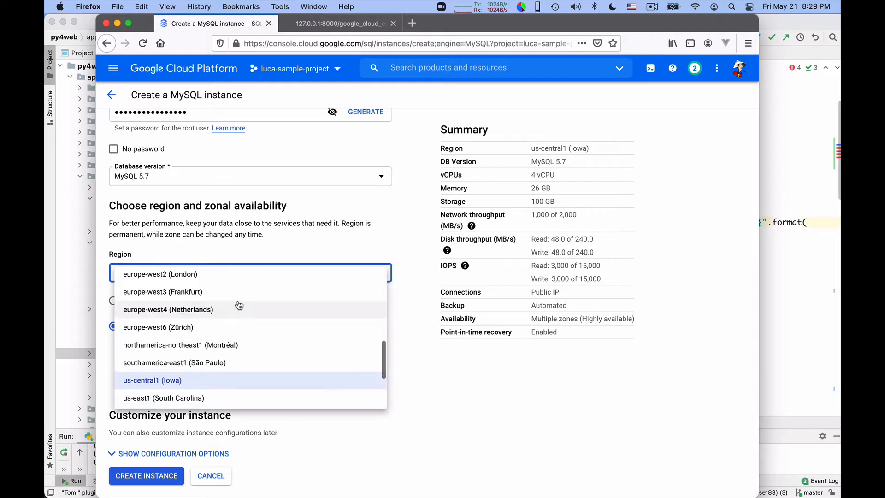
{"action": "scroll", "scroll_direction": "down", "scroll_amount": 3}
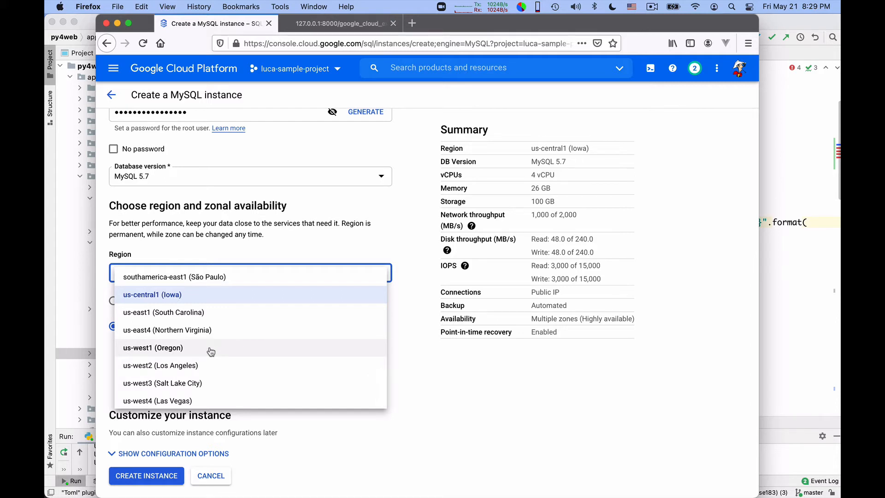
{"action": "left_click", "coordinate": [153, 348]}
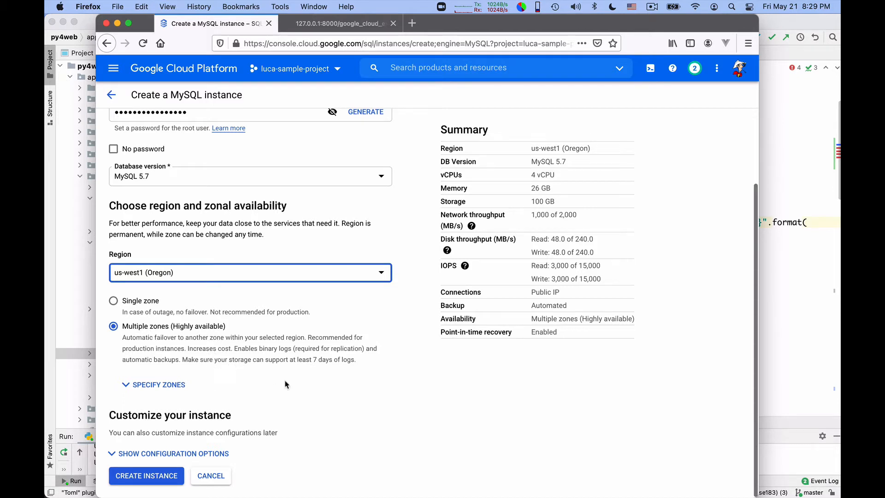
{"action": "mouse_move", "coordinate": [277, 393]}
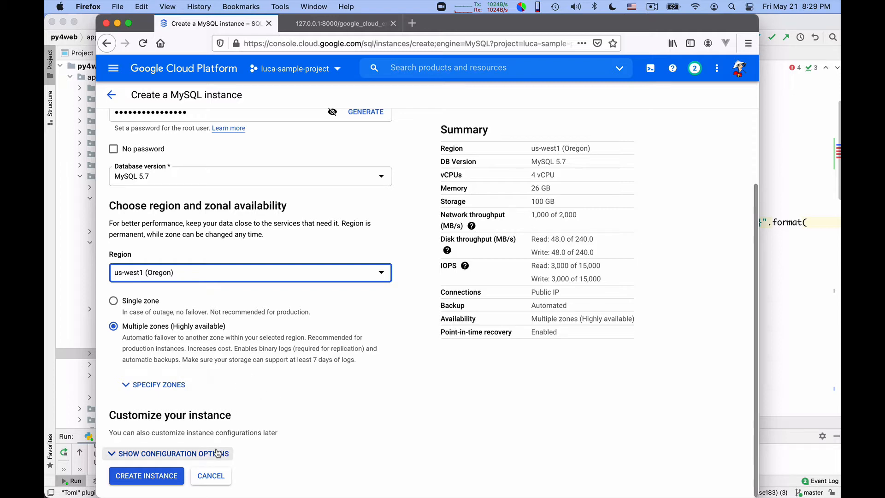
Step: Expand the configuration options listing machine type, storage, connections, backups and maintenance
{"action": "left_click", "coordinate": [170, 454]}
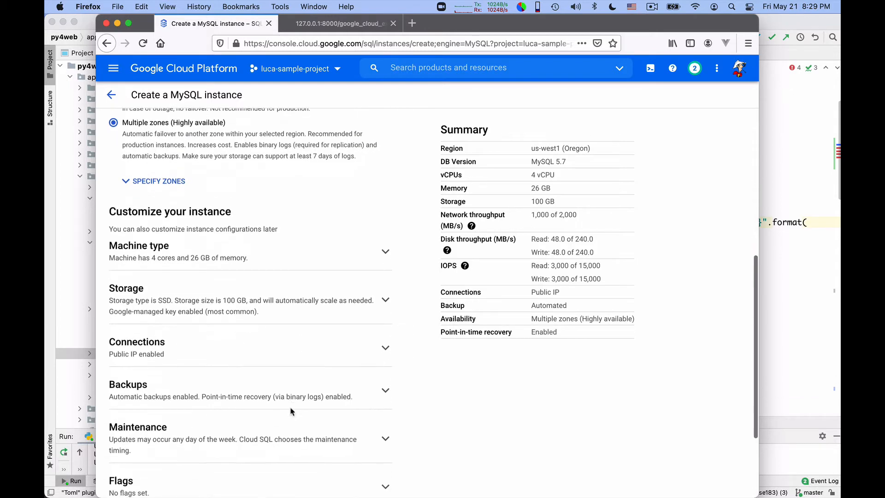
{"action": "scroll", "scroll_direction": "down", "scroll_amount": 3}
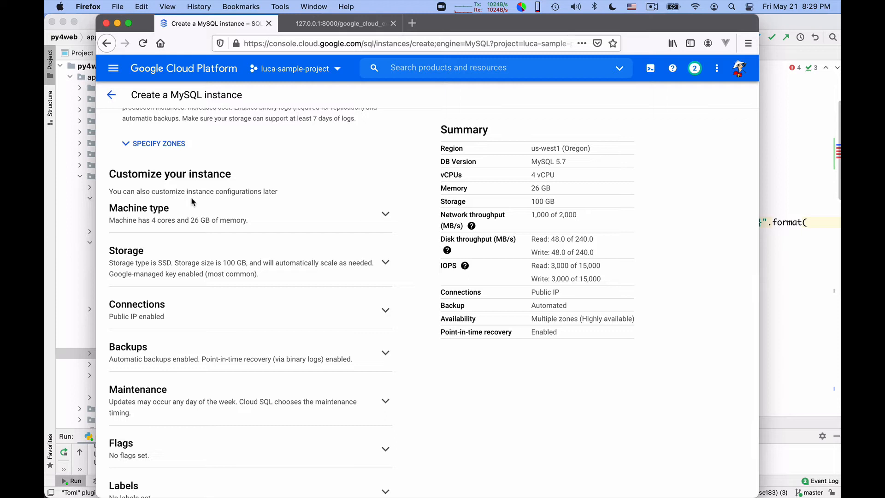
{"action": "mouse_move", "coordinate": [138, 227]}
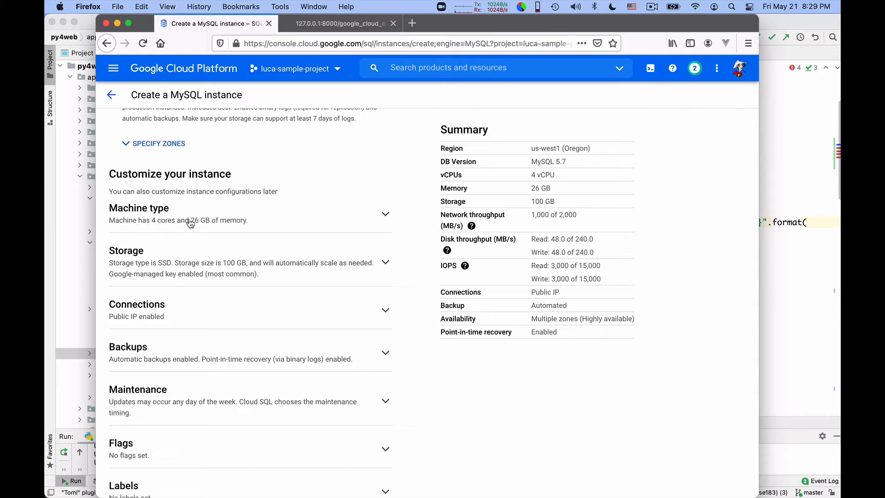
{"action": "mouse_move", "coordinate": [218, 225]}
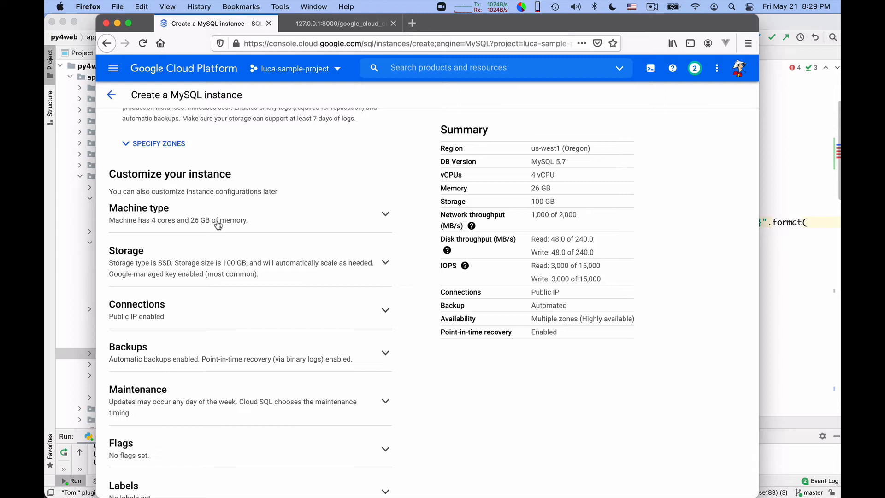
{"action": "mouse_move", "coordinate": [363, 219]}
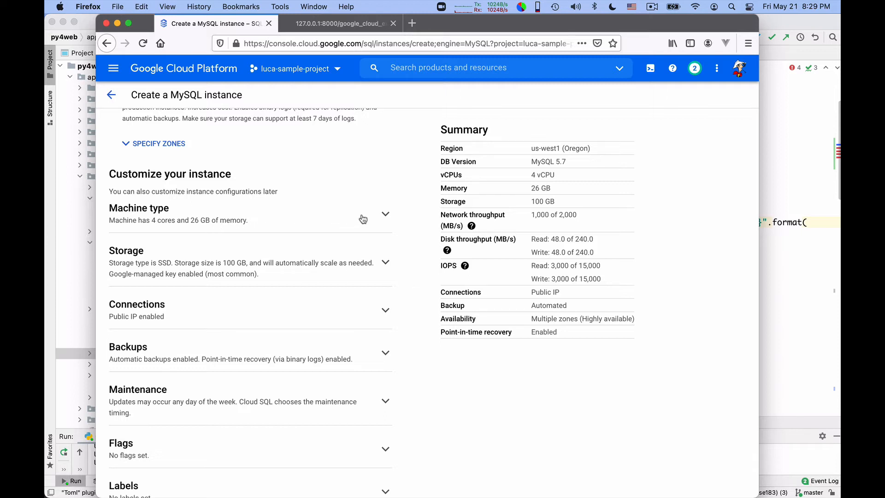
{"action": "mouse_move", "coordinate": [350, 220]}
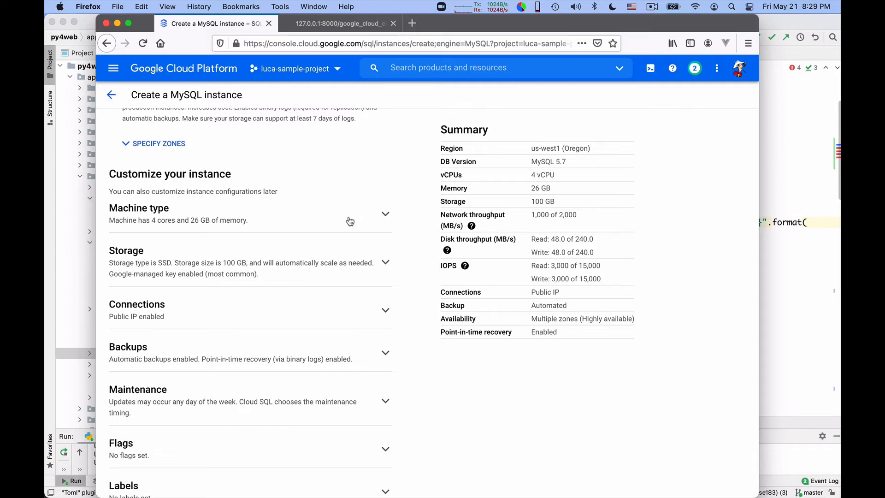
{"action": "mouse_move", "coordinate": [372, 217]}
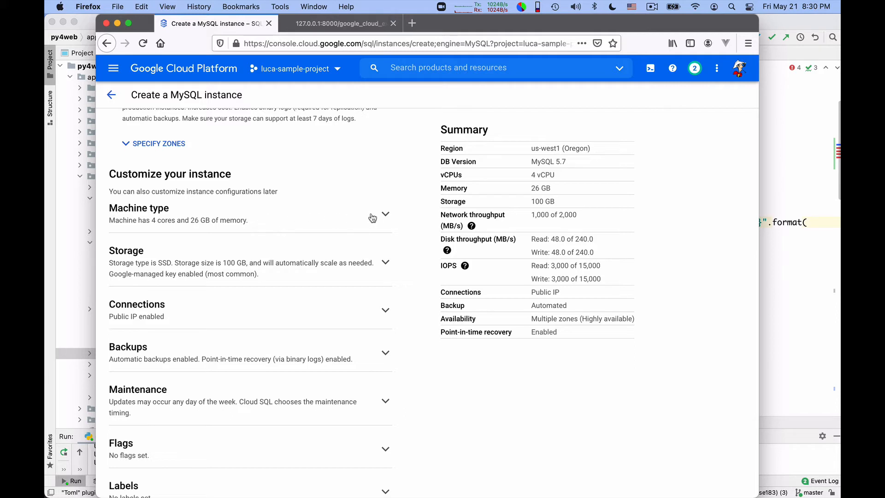
Step: Expand Machine type, try Custom, and list the machine type families to pick Shared core
{"action": "left_click", "coordinate": [385, 215]}
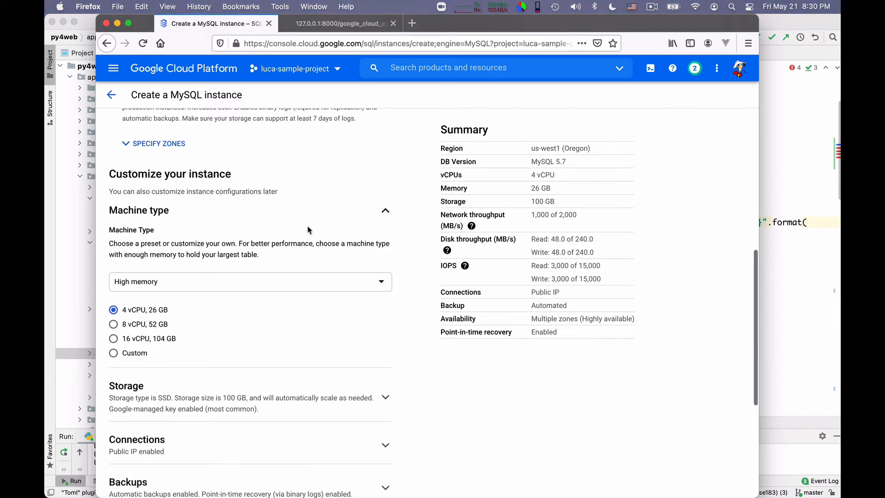
{"action": "mouse_move", "coordinate": [138, 358]}
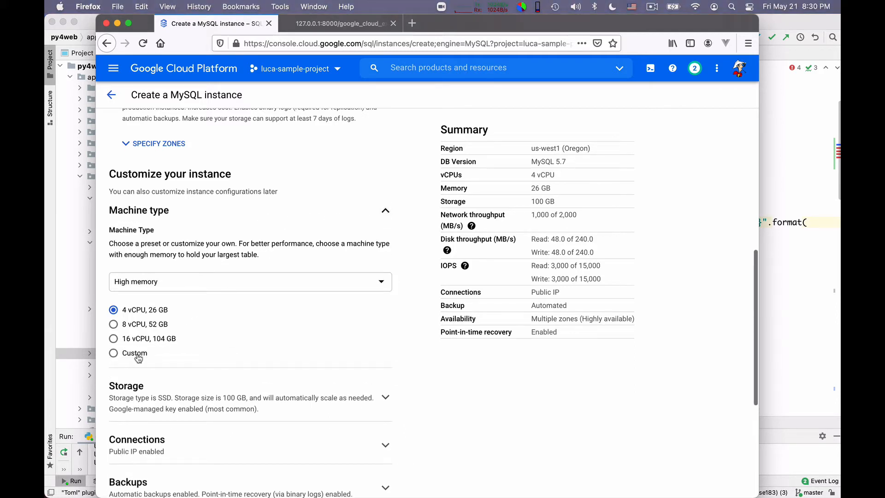
{"action": "left_click", "coordinate": [113, 352]}
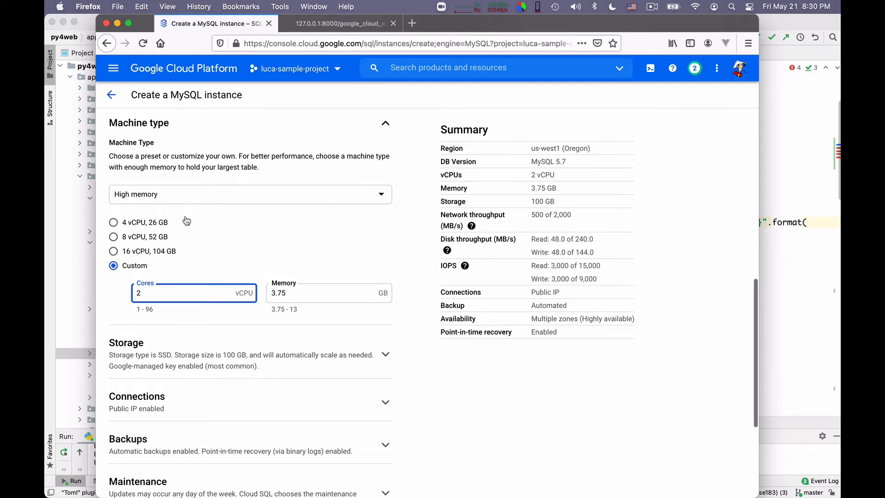
{"action": "left_click", "coordinate": [249, 195]}
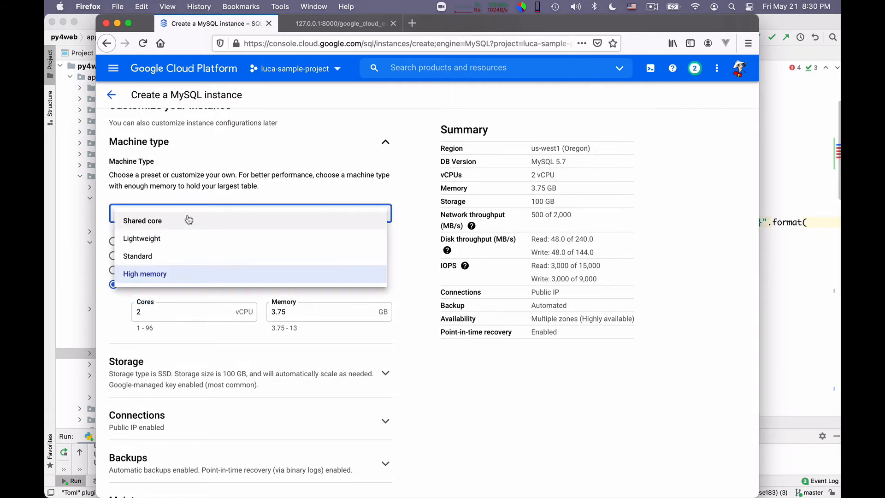
{"action": "mouse_move", "coordinate": [182, 242]}
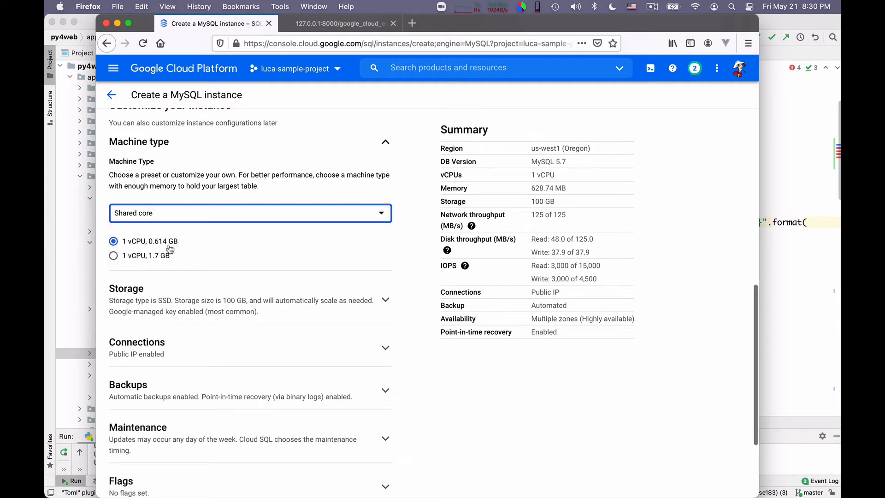
{"action": "mouse_move", "coordinate": [127, 249]}
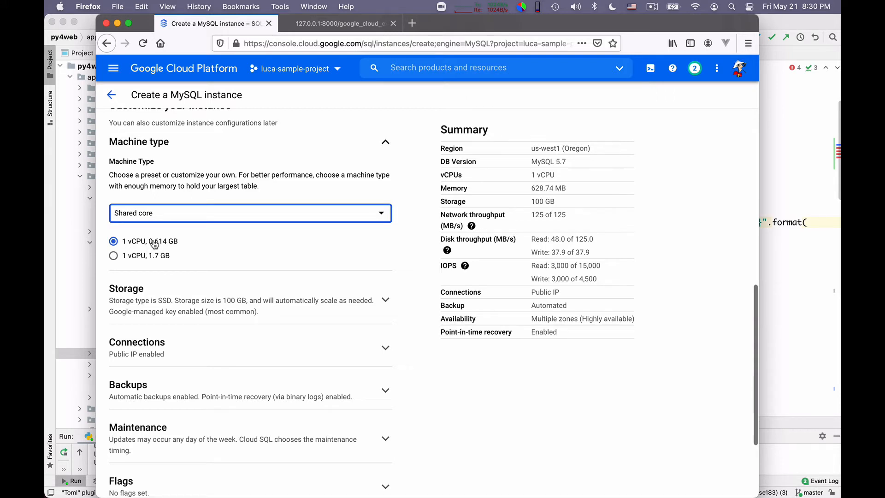
{"action": "mouse_move", "coordinate": [178, 243]}
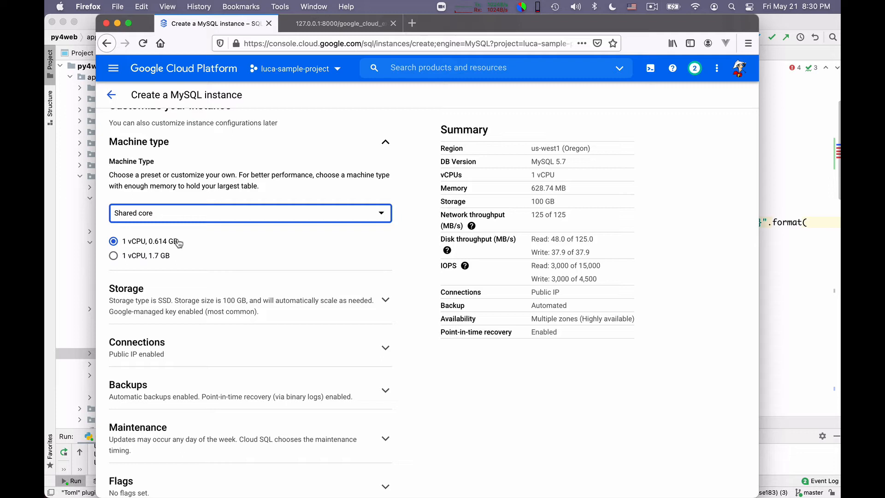
Step: Review the Connections section with Public IP enabled and scroll down to Backups
{"action": "scroll", "scroll_direction": "down", "scroll_amount": 3}
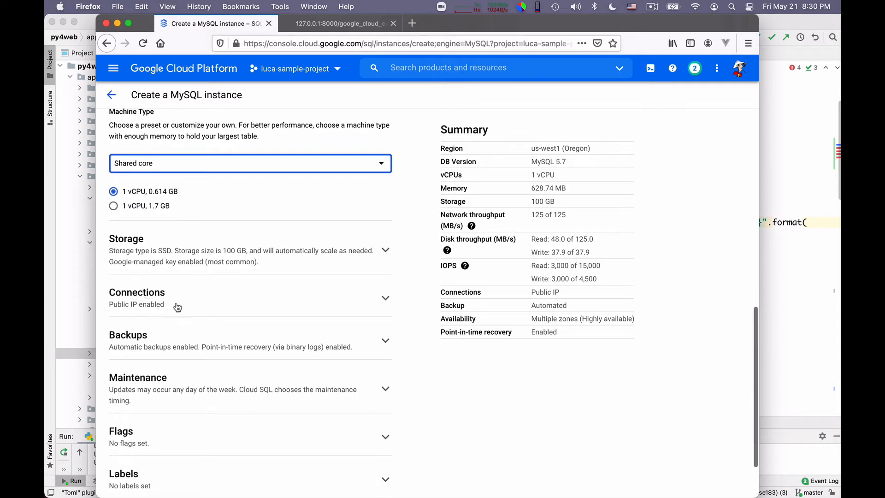
{"action": "scroll", "scroll_direction": "down", "scroll_amount": 3}
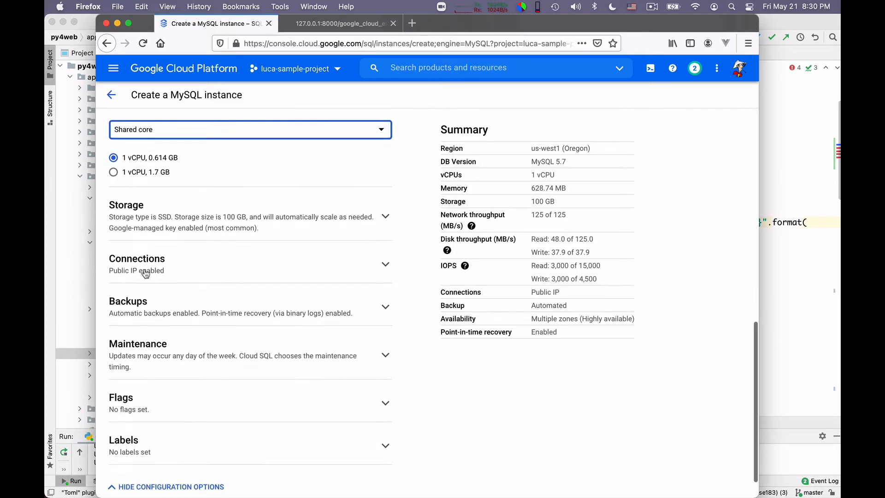
{"action": "mouse_move", "coordinate": [165, 269]}
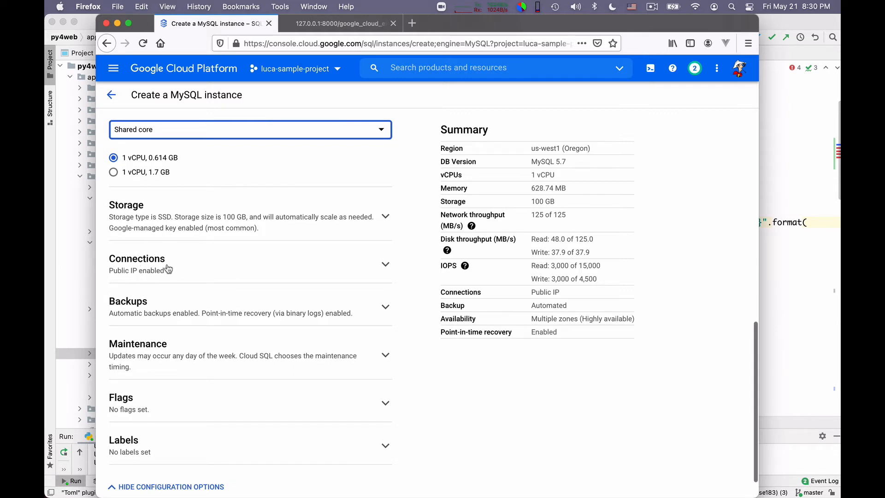
{"action": "mouse_move", "coordinate": [151, 258]}
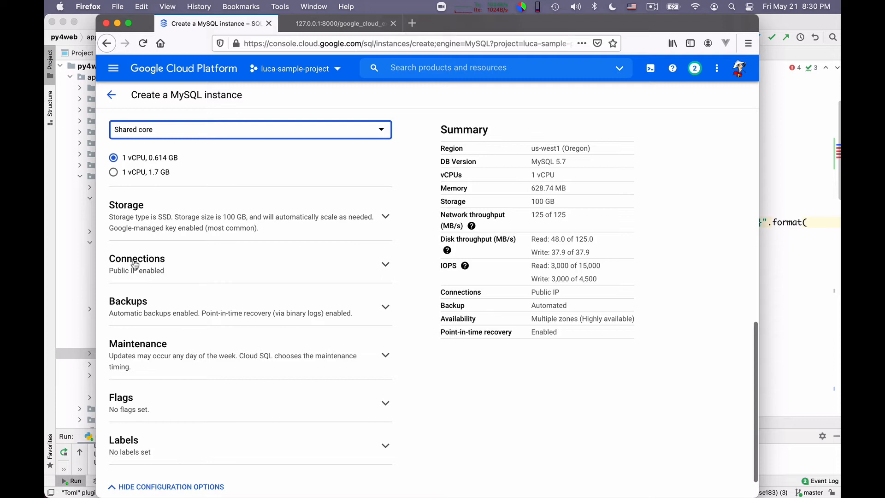
{"action": "left_click", "coordinate": [136, 261]}
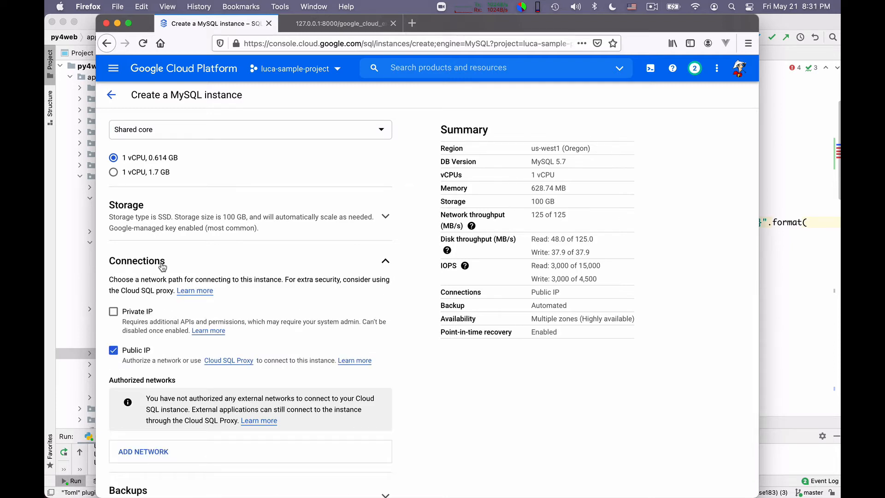
{"action": "mouse_move", "coordinate": [194, 290]}
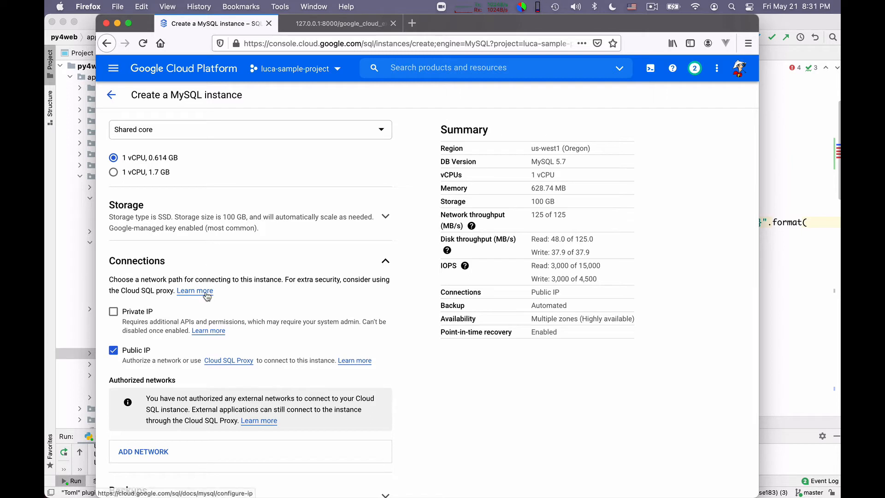
{"action": "scroll", "scroll_direction": "down", "scroll_amount": 3}
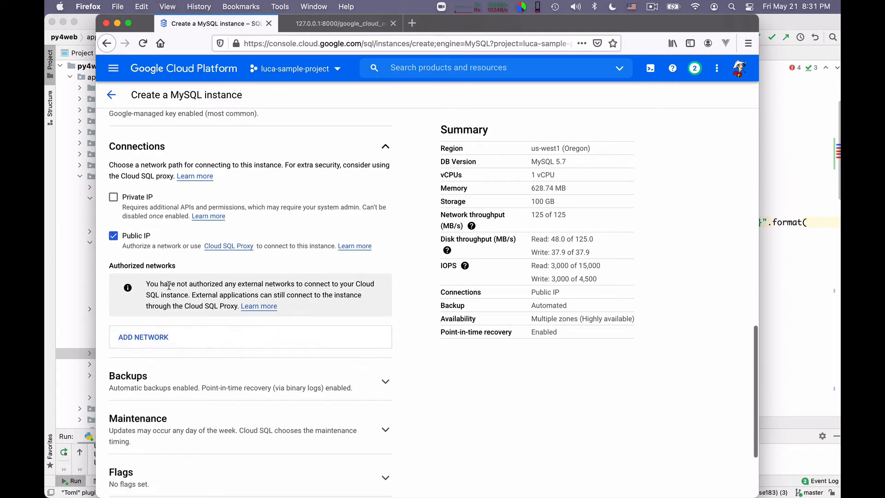
{"action": "mouse_move", "coordinate": [137, 285]}
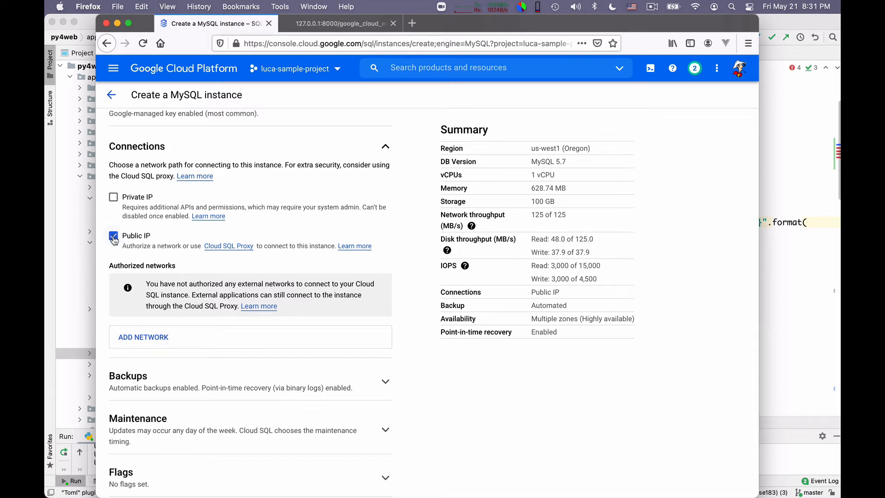
{"action": "scroll", "scroll_direction": "down", "scroll_amount": 3}
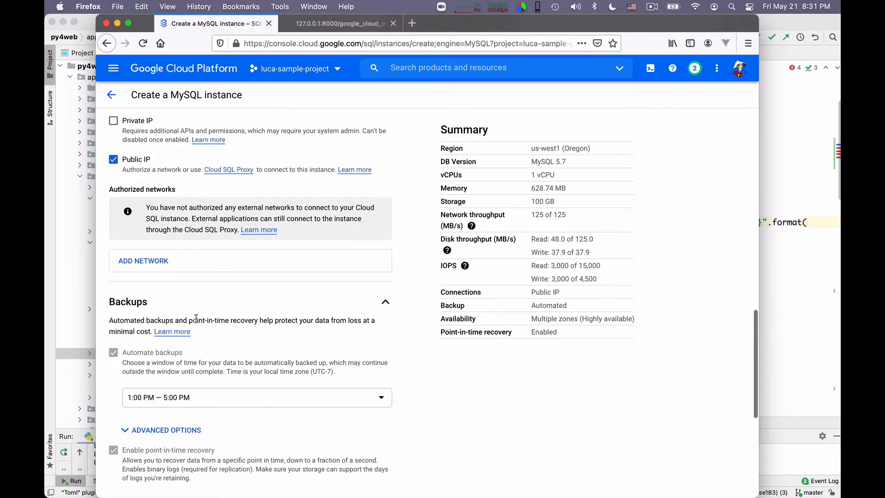
{"action": "scroll", "scroll_direction": "down", "scroll_amount": 3}
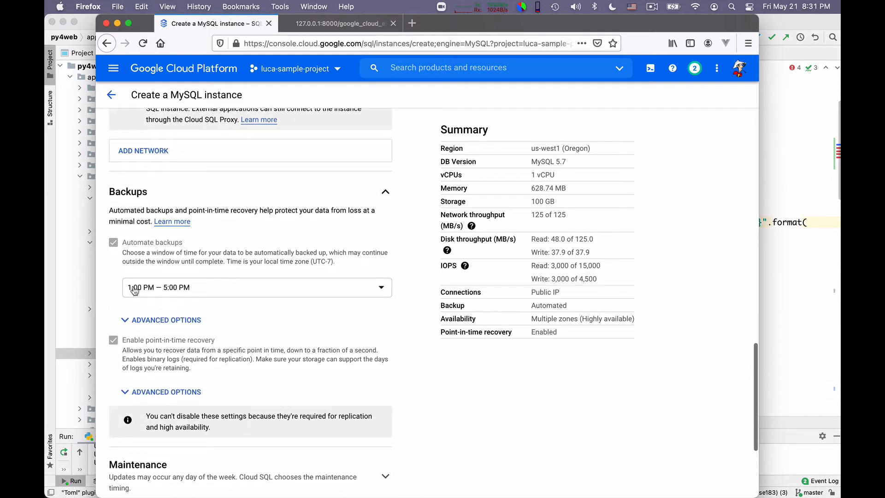
{"action": "scroll", "scroll_direction": "down", "scroll_amount": 3}
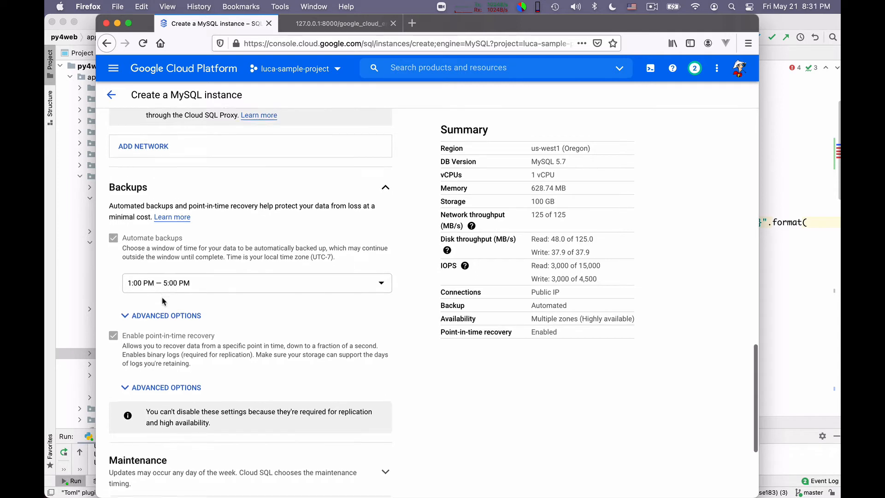
{"action": "scroll", "scroll_direction": "down", "scroll_amount": 3}
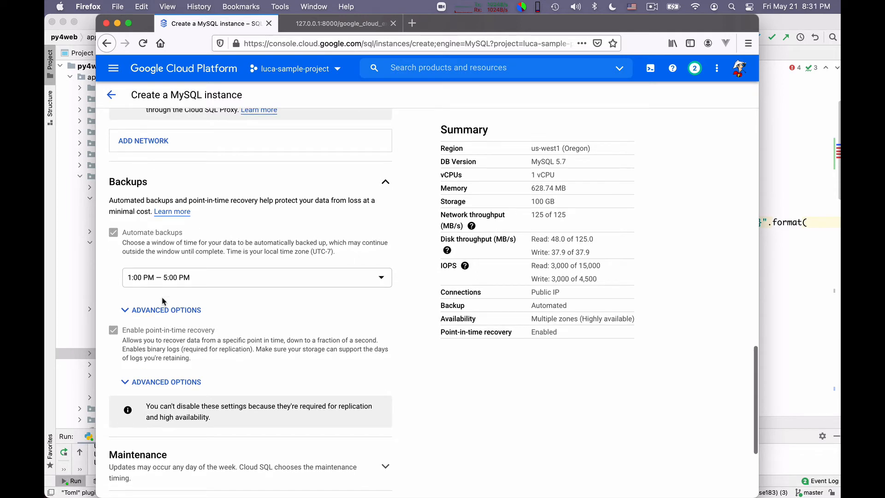
{"action": "scroll", "scroll_direction": "down", "scroll_amount": 3}
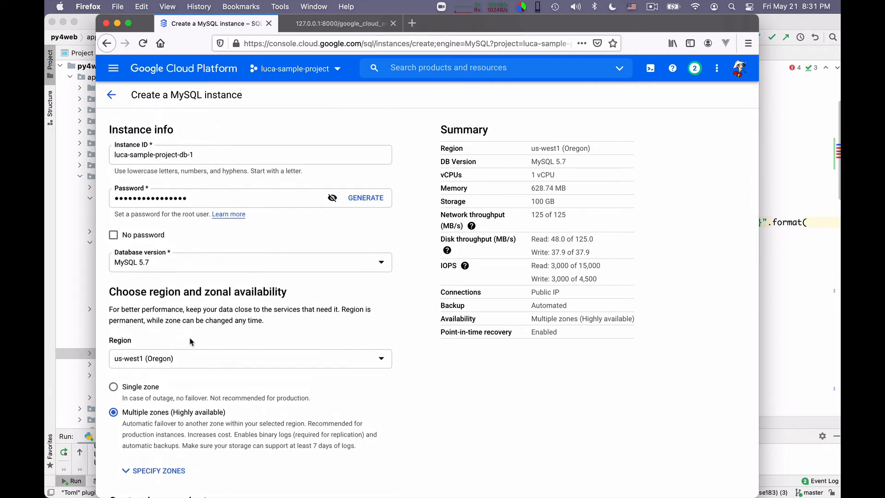
{"action": "mouse_move", "coordinate": [171, 108]}
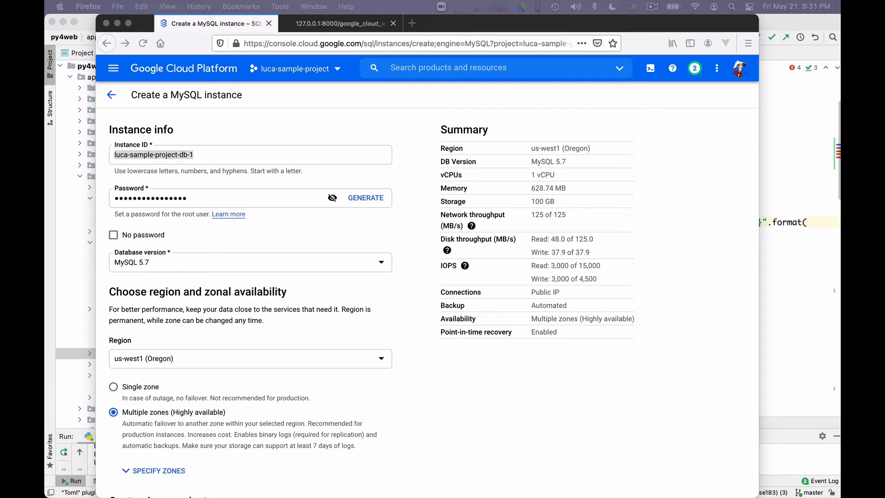
{"action": "mouse_move", "coordinate": [248, 212]}
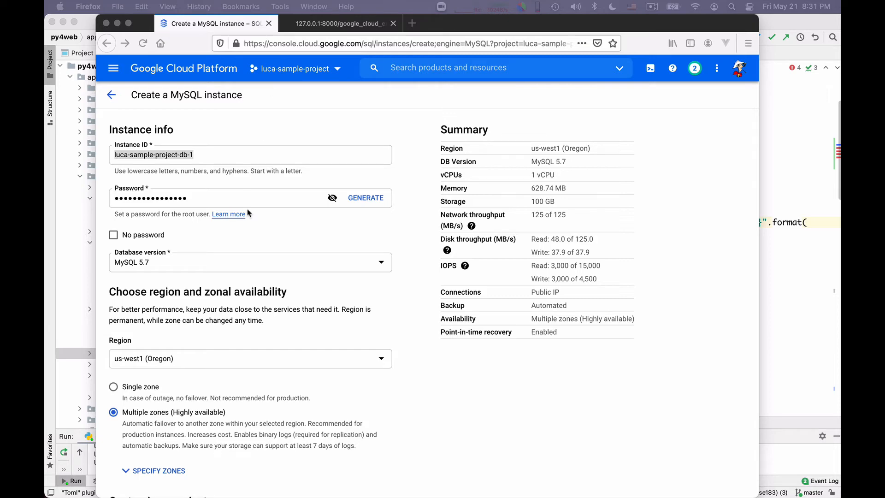
Step: Submit the MySQL instance for creation and dismiss Firefox's save-login prompt
{"action": "scroll", "scroll_direction": "down", "scroll_amount": 3}
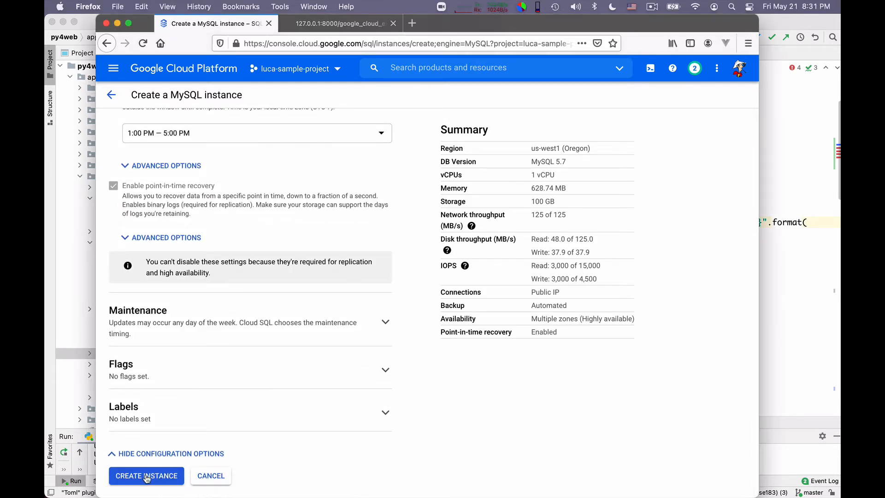
{"action": "left_click", "coordinate": [147, 476]}
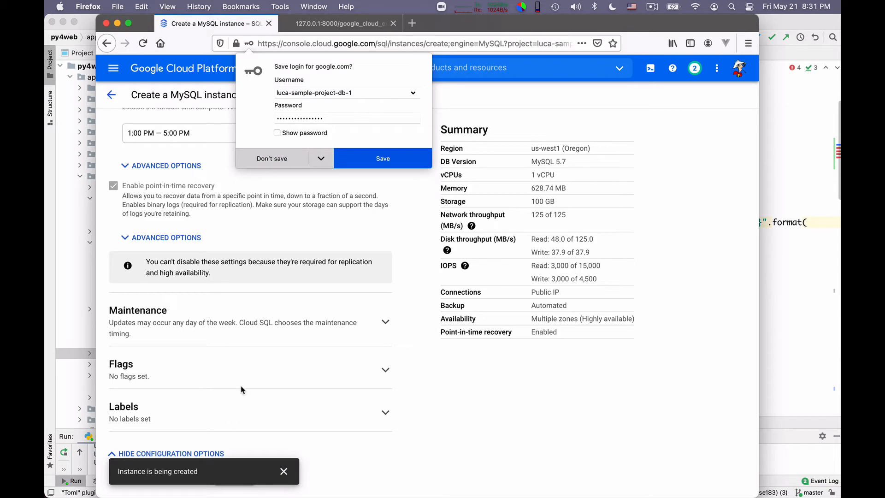
{"action": "left_click", "coordinate": [271, 158]}
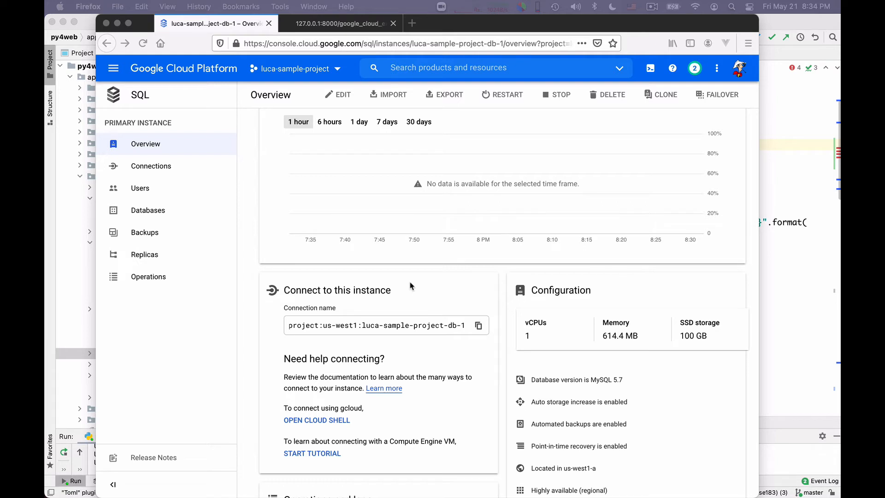
{"action": "mouse_move", "coordinate": [380, 304]}
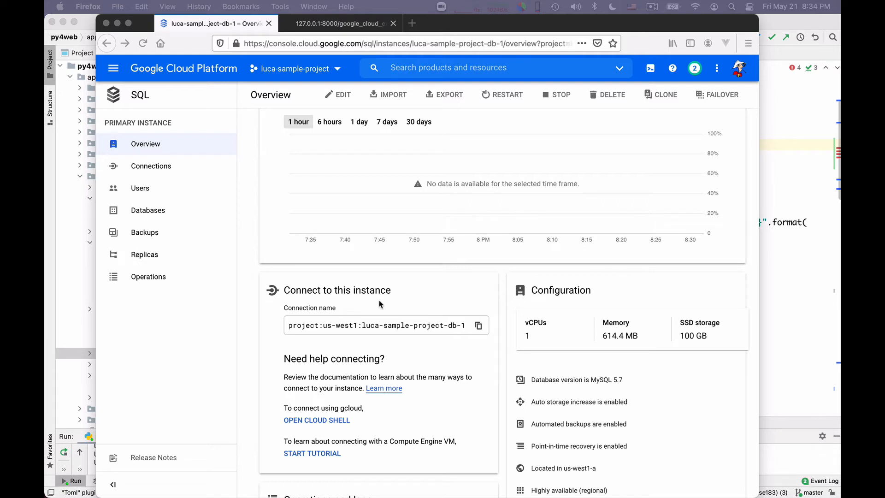
{"action": "mouse_move", "coordinate": [326, 317]}
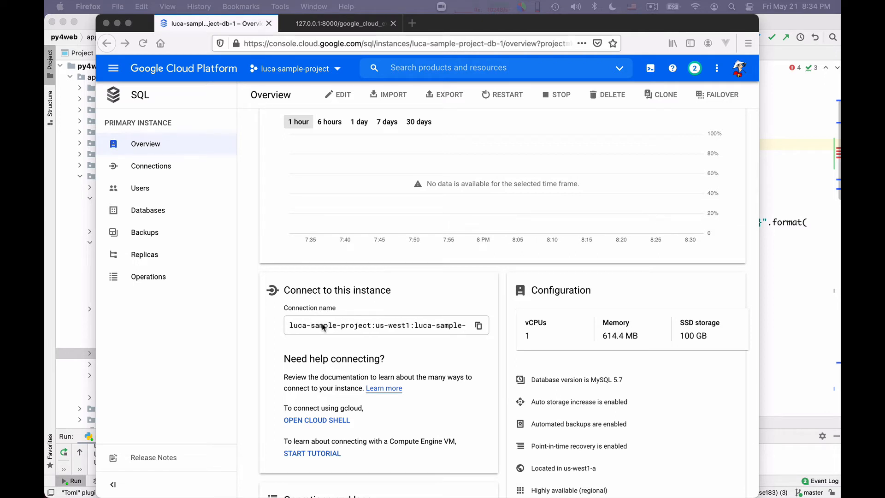
{"action": "mouse_move", "coordinate": [467, 325]}
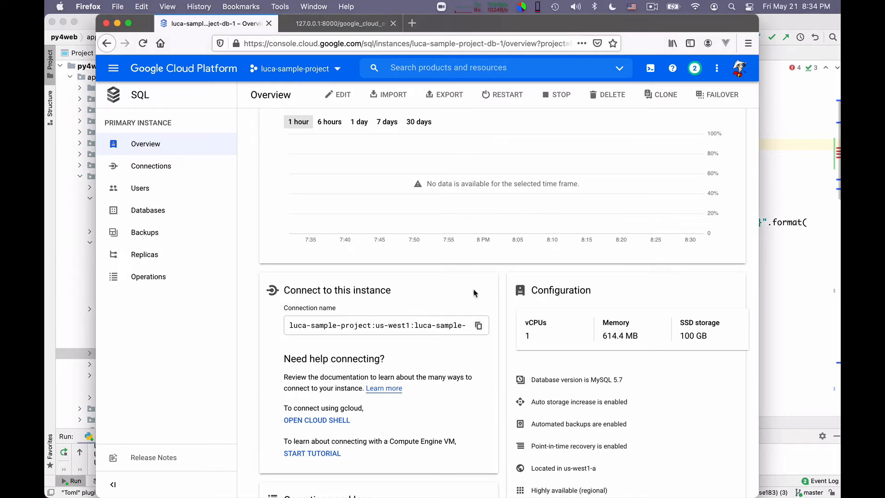
{"action": "mouse_move", "coordinate": [475, 293]}
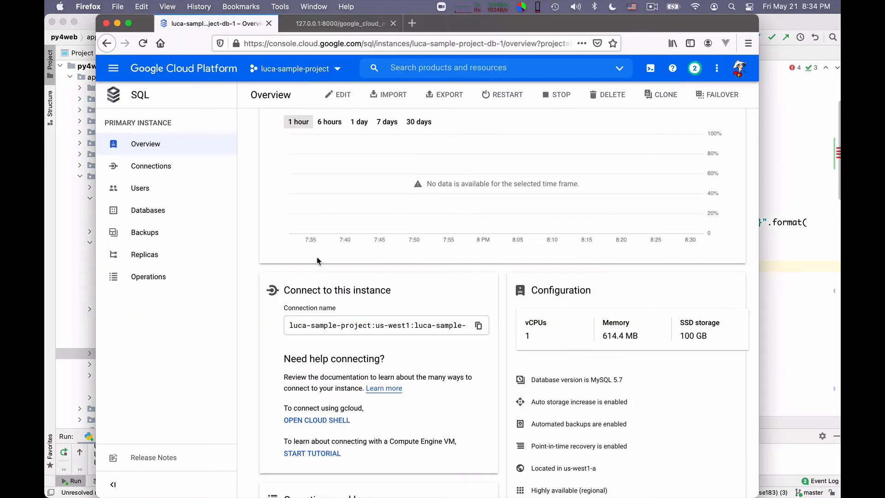
Step: Show the Databases section of luca-sample-project-db-1 while the instance finishes creating
{"action": "left_click", "coordinate": [148, 210]}
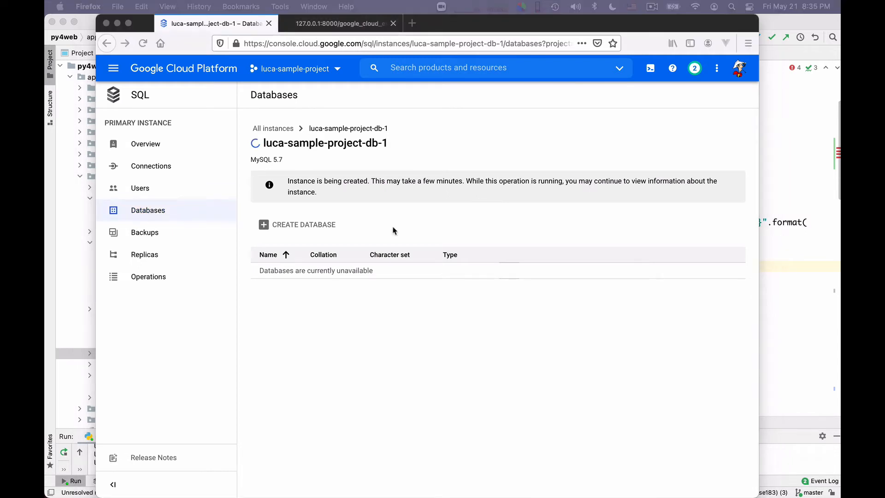
{"action": "mouse_move", "coordinate": [286, 278]}
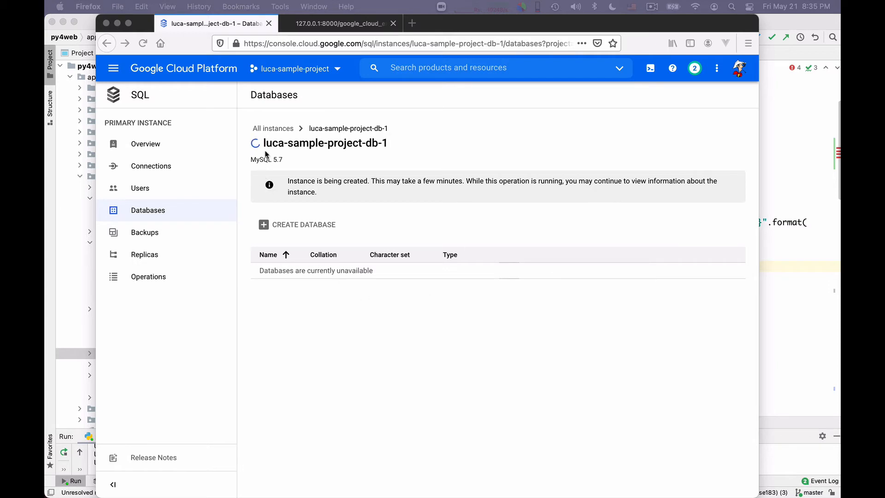
{"action": "mouse_move", "coordinate": [517, 244]}
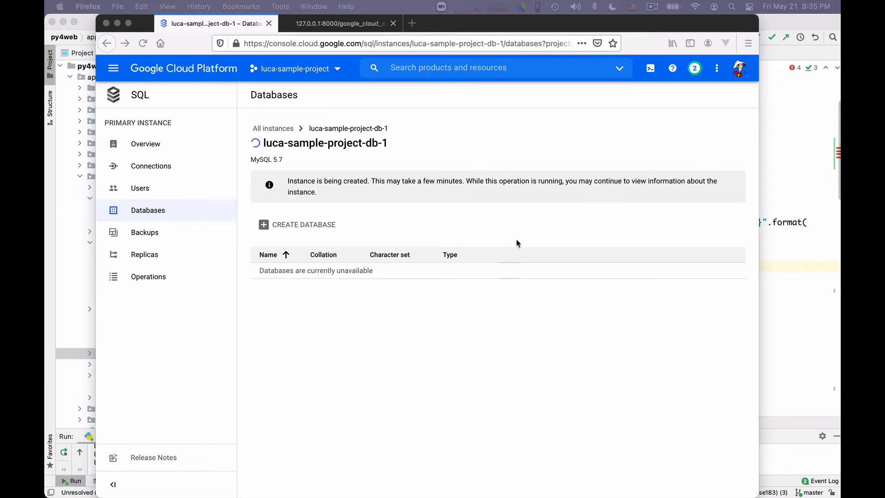
{"action": "mouse_move", "coordinate": [230, 259]}
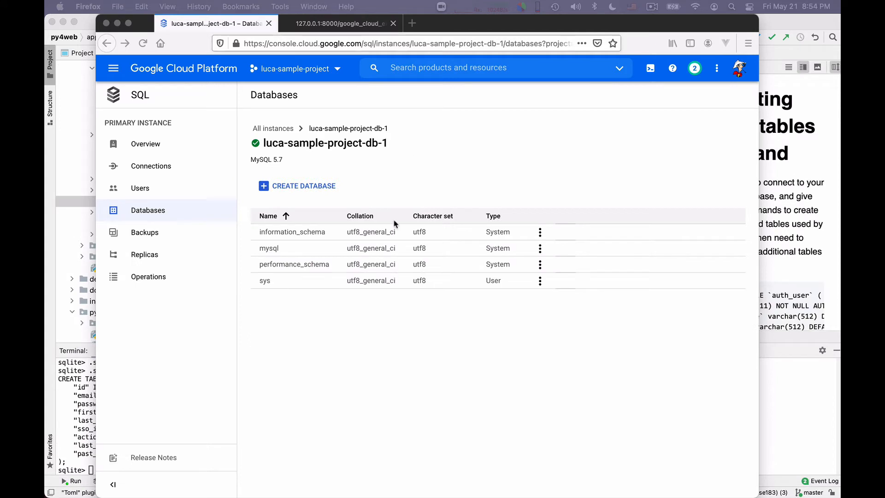
{"action": "mouse_move", "coordinate": [327, 226]}
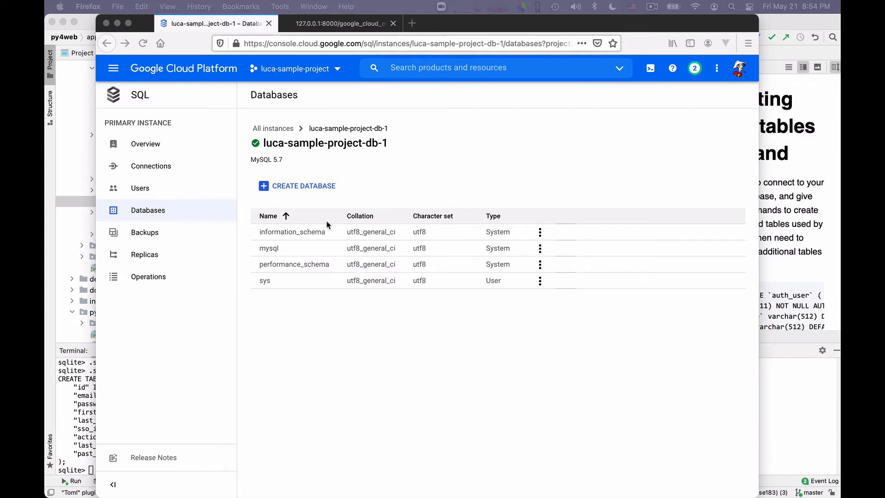
{"action": "mouse_move", "coordinate": [292, 212]}
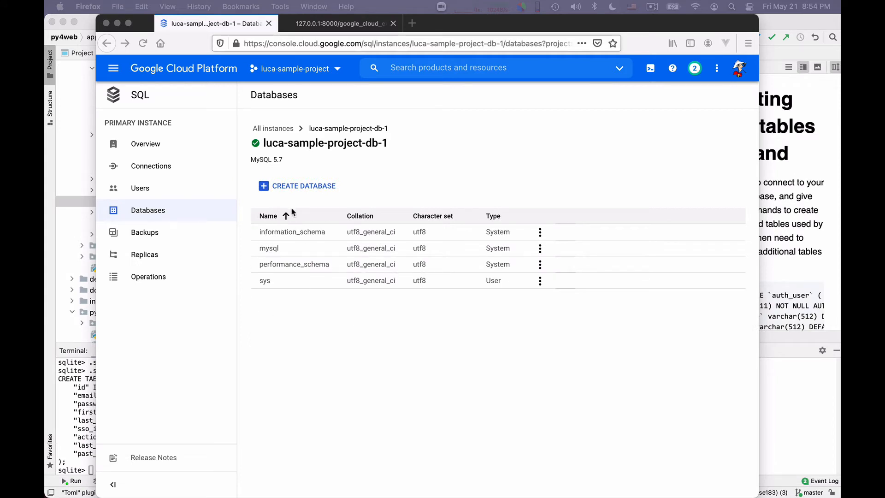
{"action": "mouse_move", "coordinate": [305, 252]}
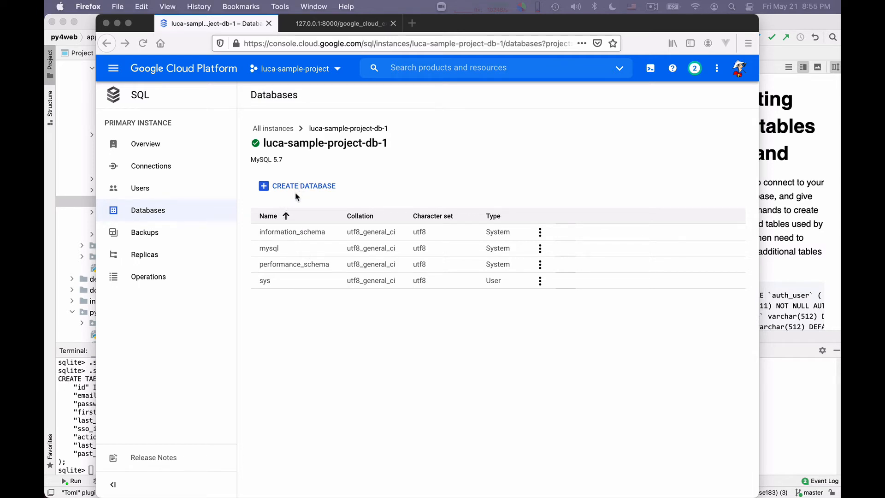
Step: Create a database named sampledb with the utf8mb4 character set on the instance
{"action": "left_click", "coordinate": [296, 186]}
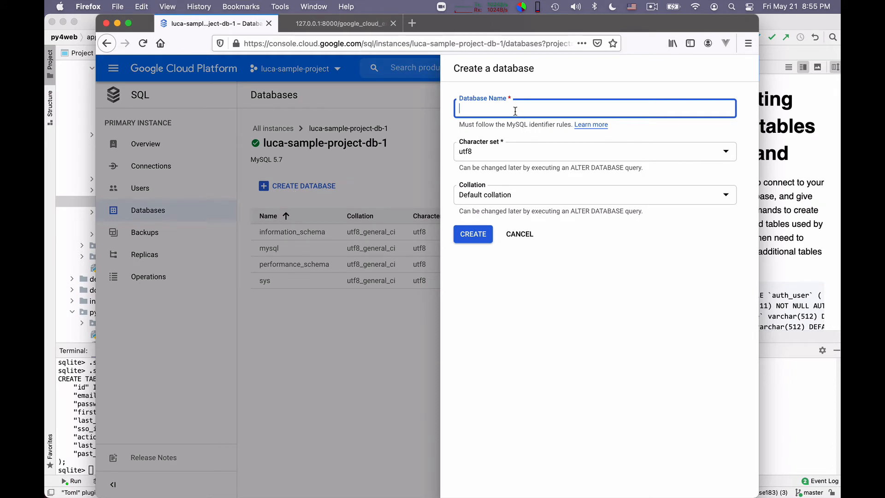
{"action": "type", "text": "sampledb"}
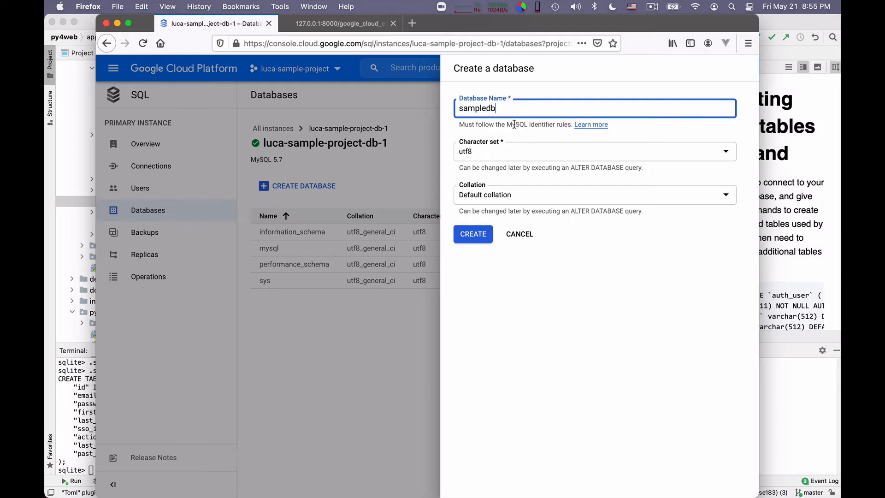
{"action": "left_click", "coordinate": [594, 151]}
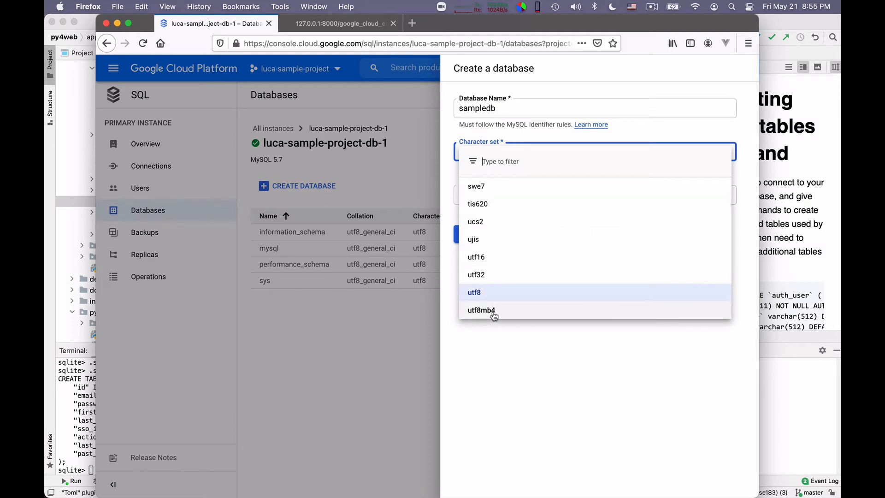
{"action": "left_click", "coordinate": [481, 310]}
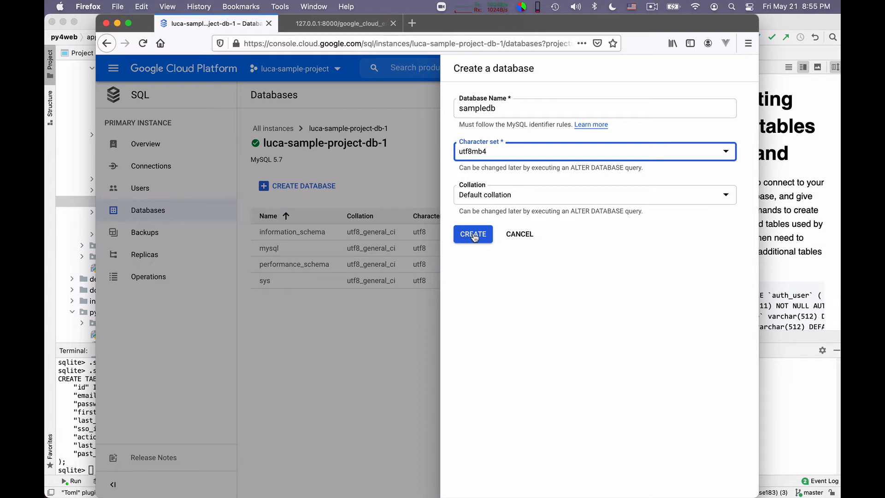
{"action": "left_click", "coordinate": [473, 233]}
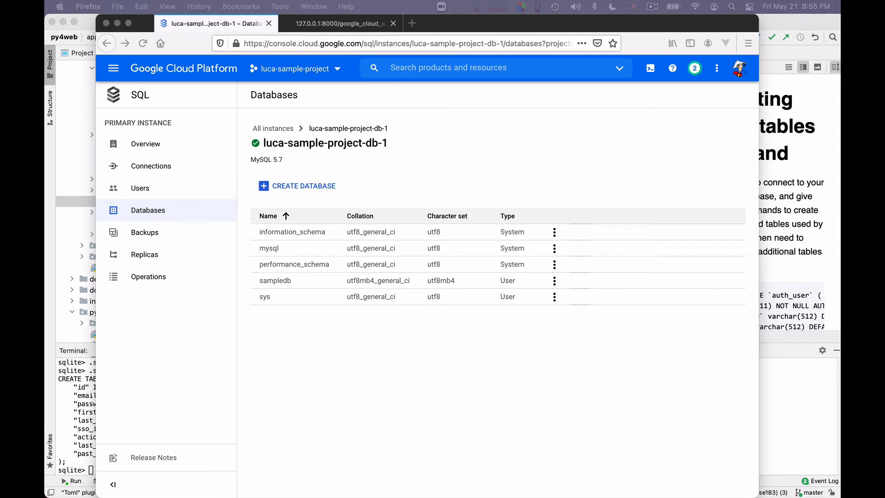
{"action": "mouse_move", "coordinate": [462, 136]}
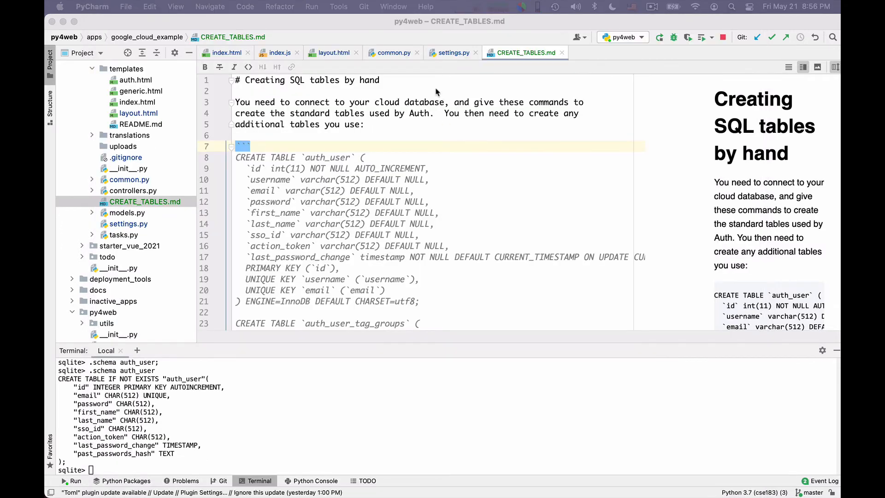
{"action": "left_click", "coordinate": [451, 53]}
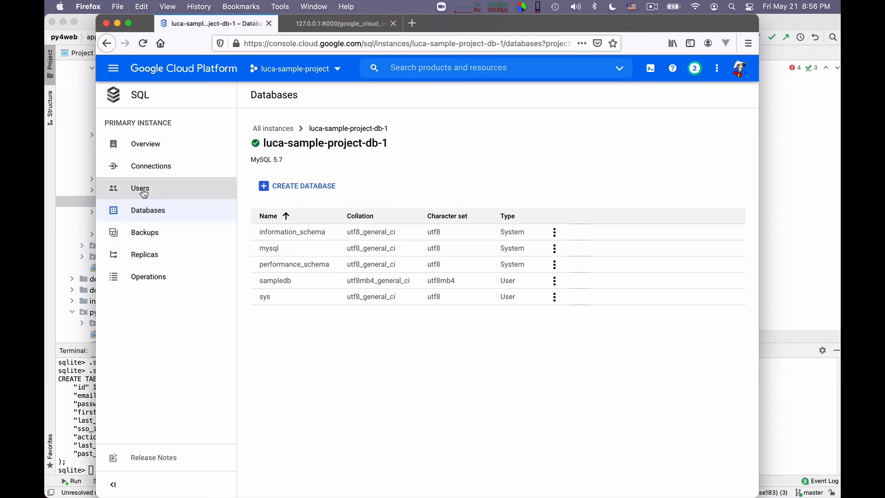
Step: From the Users list, add the appuser account with a password, allowed from any host
{"action": "left_click", "coordinate": [140, 188]}
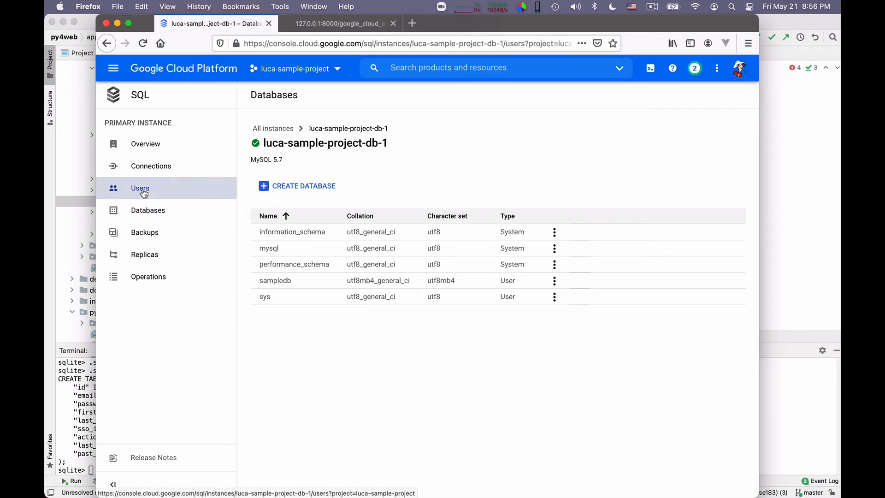
{"action": "left_click", "coordinate": [141, 188]}
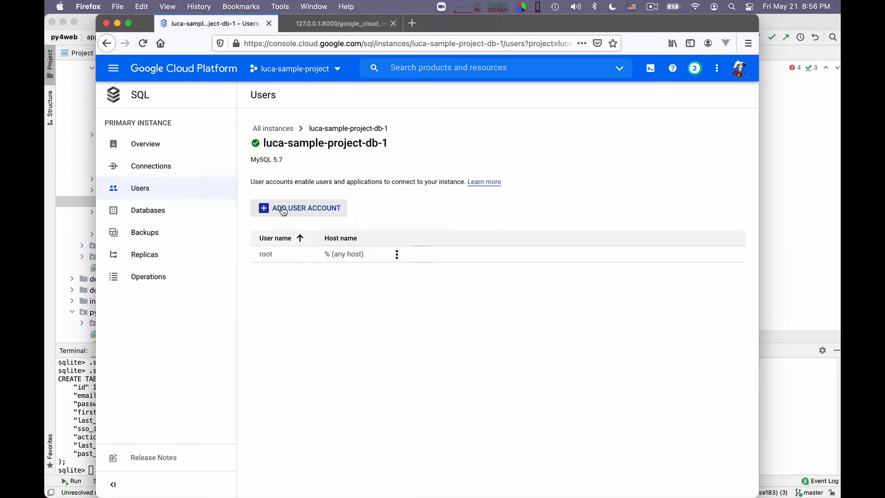
{"action": "left_click", "coordinate": [298, 207]}
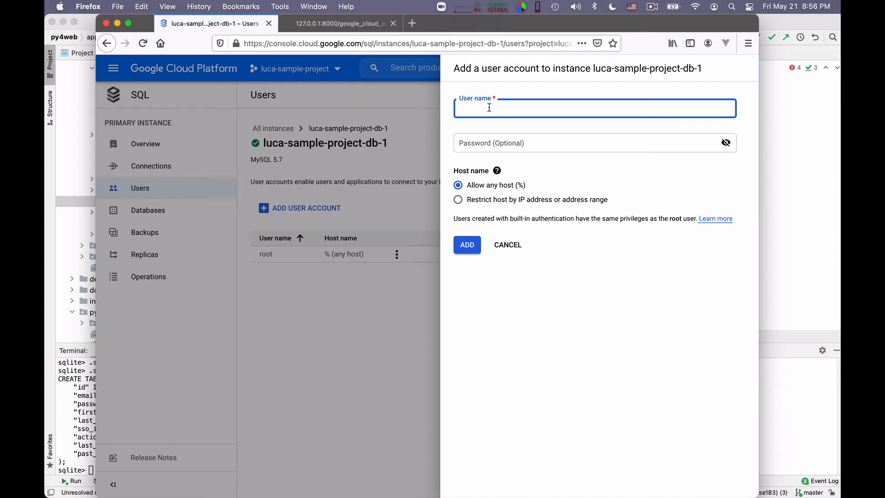
{"action": "type", "text": "appuser"}
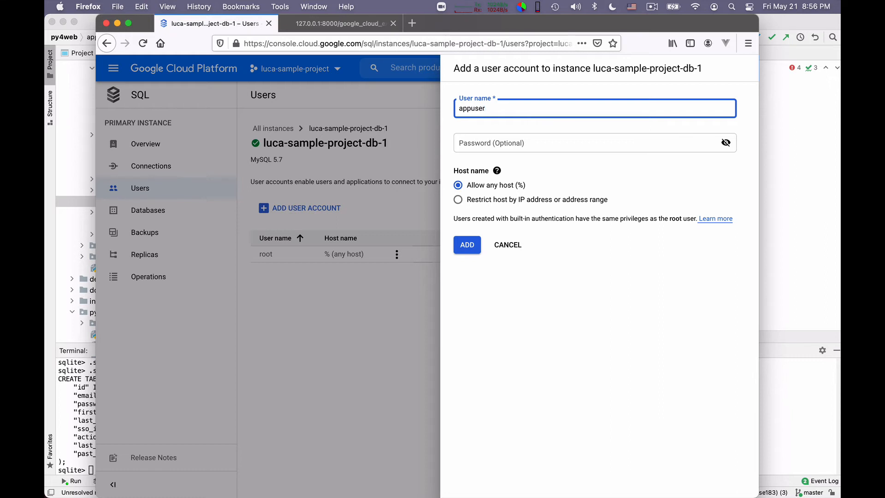
{"action": "mouse_move", "coordinate": [488, 127]}
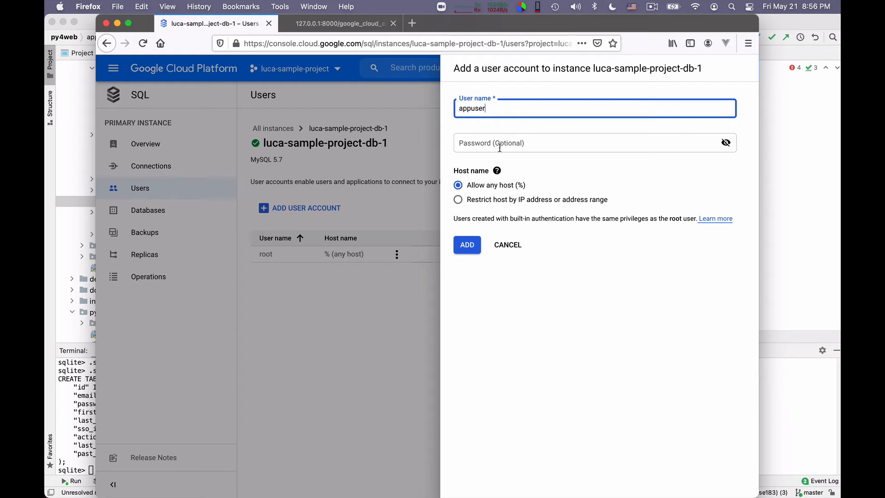
{"action": "mouse_move", "coordinate": [725, 143]}
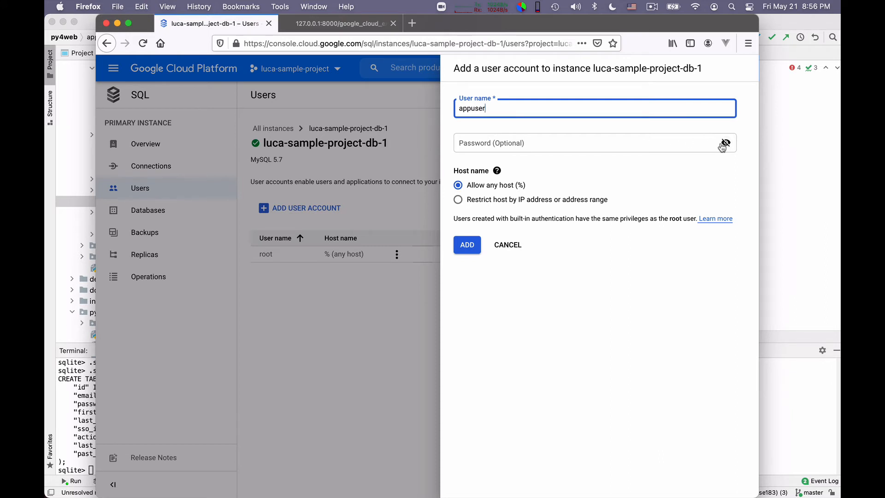
{"action": "mouse_move", "coordinate": [673, 166]}
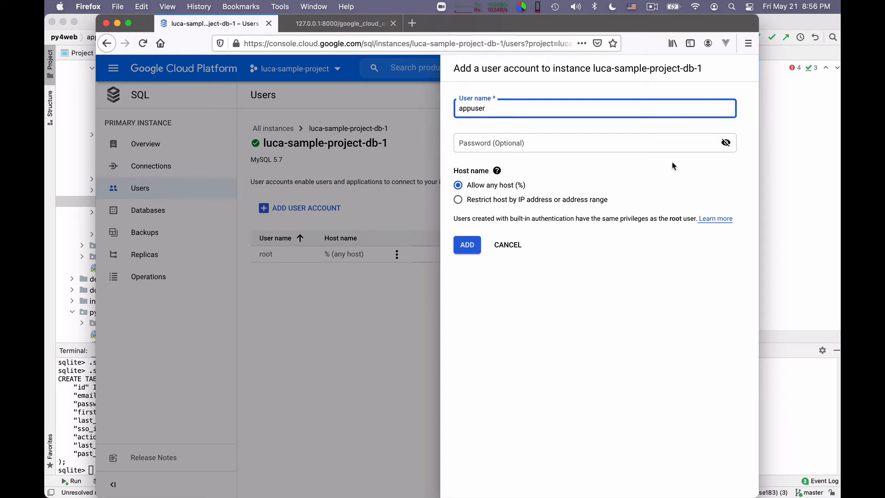
{"action": "mouse_move", "coordinate": [652, 168]}
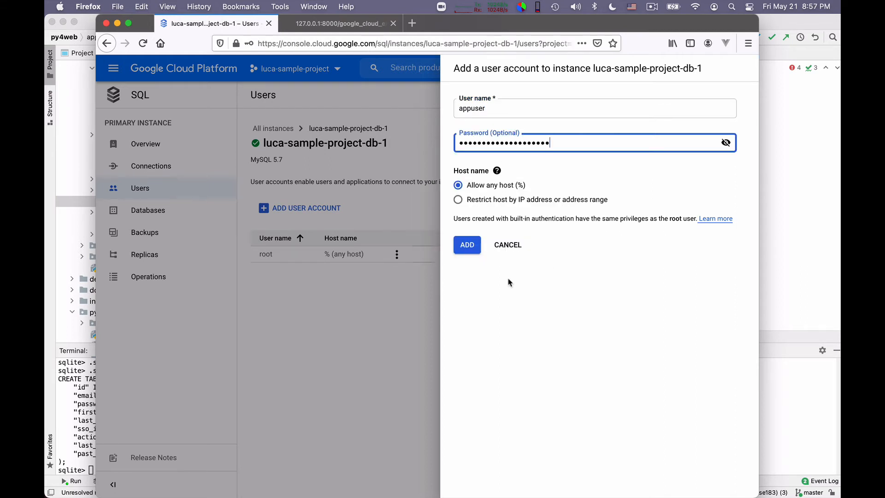
{"action": "left_click", "coordinate": [467, 245]}
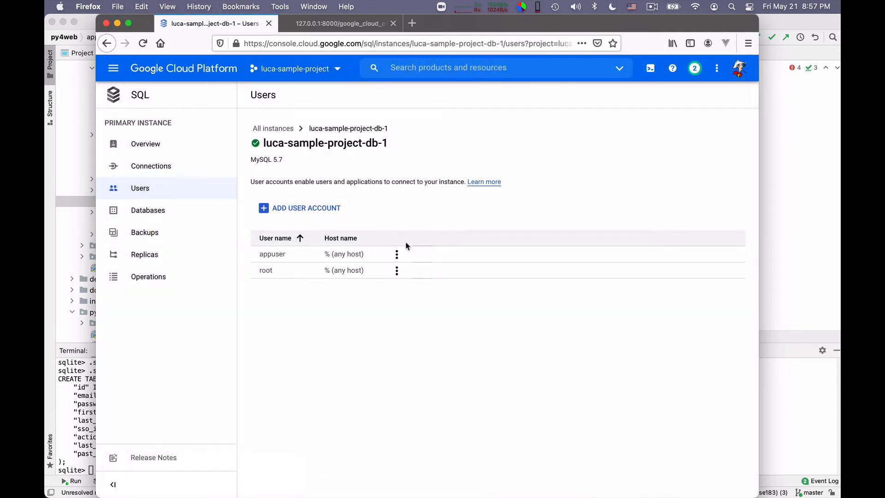
{"action": "mouse_move", "coordinate": [288, 282]}
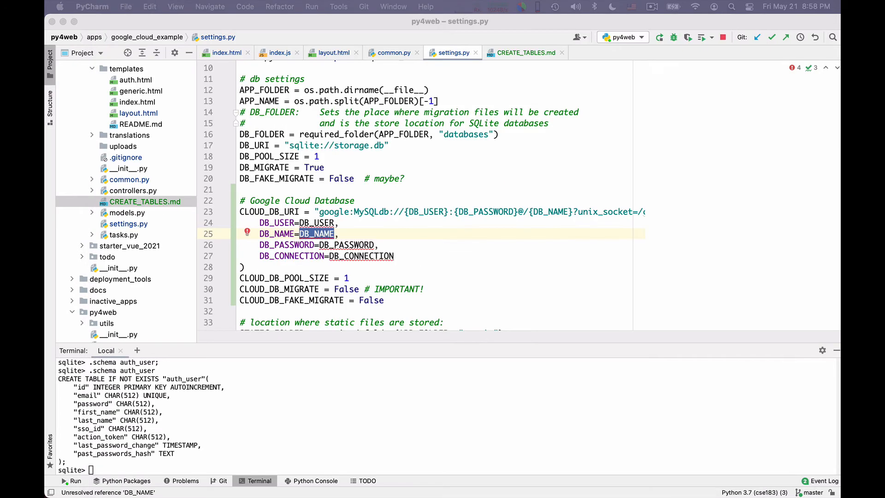
{"action": "mouse_move", "coordinate": [164, 238]}
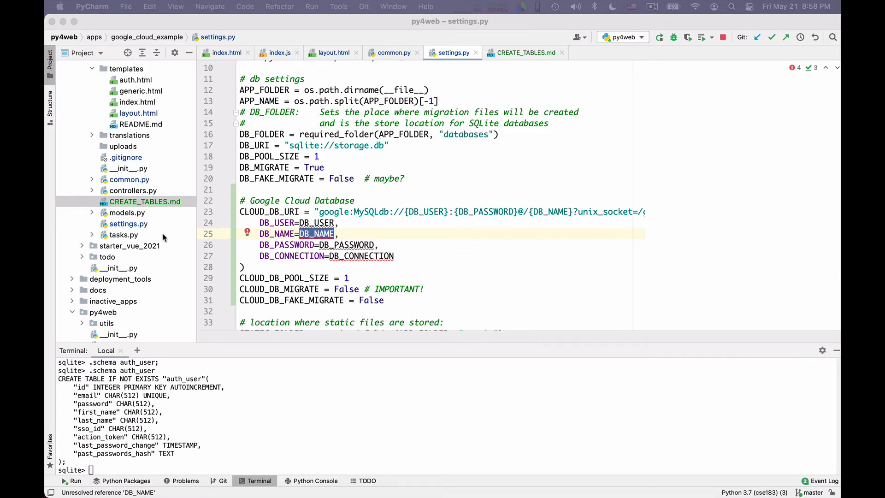
{"action": "mouse_move", "coordinate": [138, 225]}
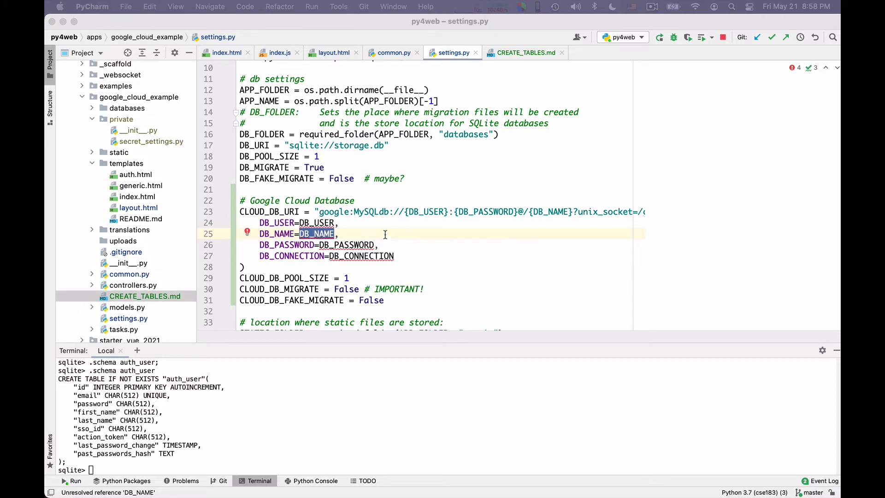
{"action": "mouse_move", "coordinate": [360, 256]}
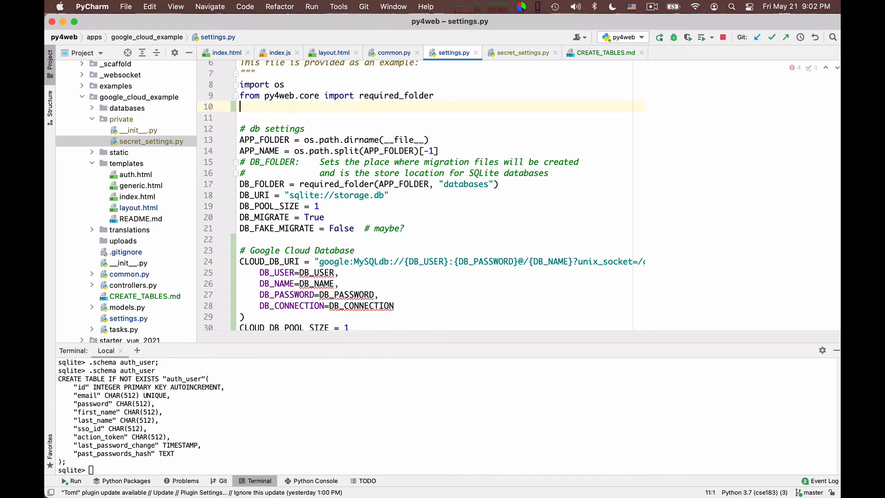
Step: Add 'from .private.secret_settings import *' to settings.py via autocompletion
{"action": "type", "text": "from ."}
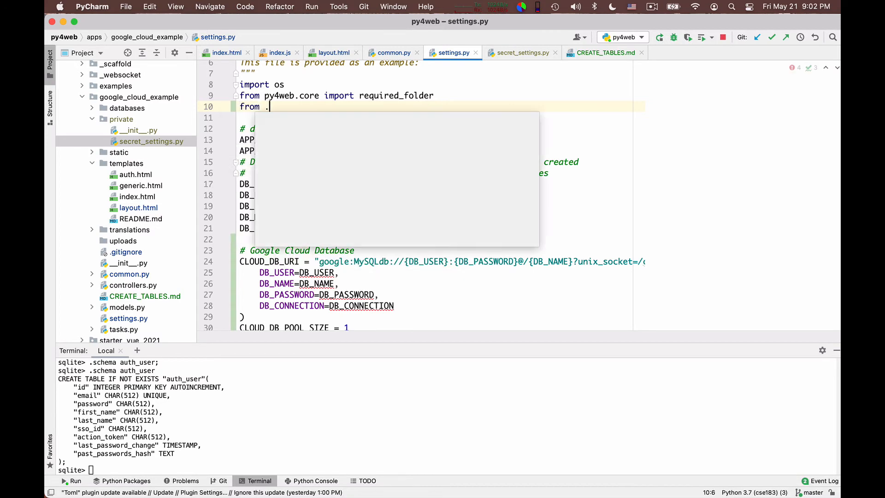
{"action": "type", "text": "private."}
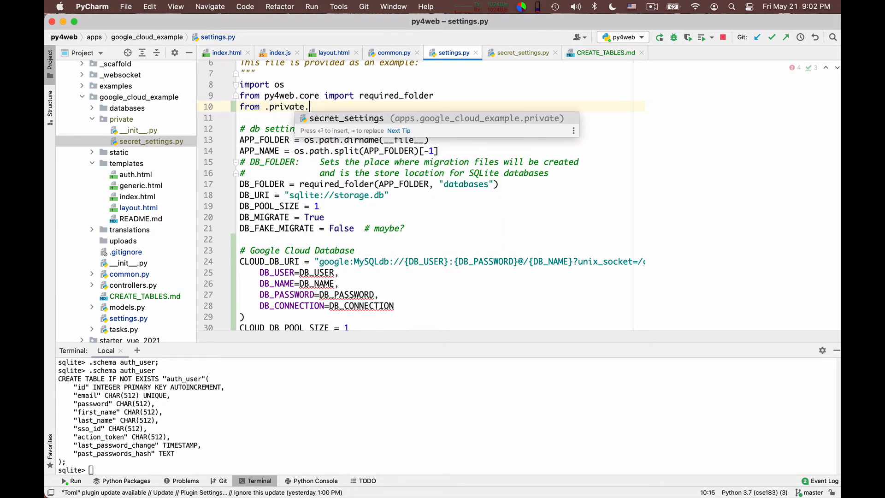
{"action": "type", "text": "secret_settings import_*"}
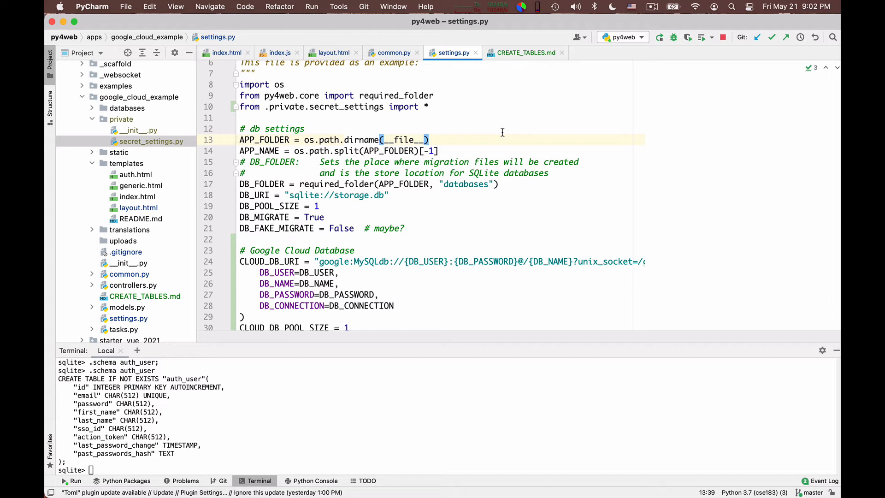
{"action": "mouse_move", "coordinate": [501, 112]}
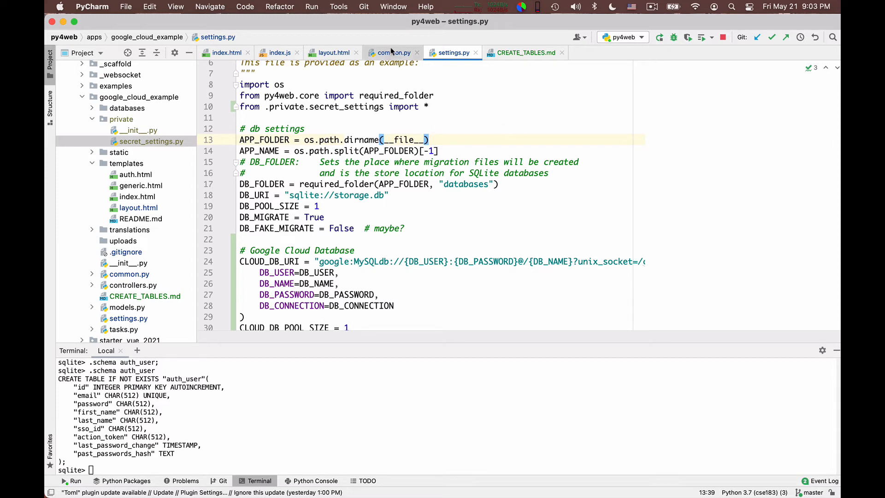
Step: Inspect CLOUD_DB_MIGRATE in common.py's connect-to-db block, then return to settings.py and CREATE_TABLES.md
{"action": "left_click", "coordinate": [394, 53]}
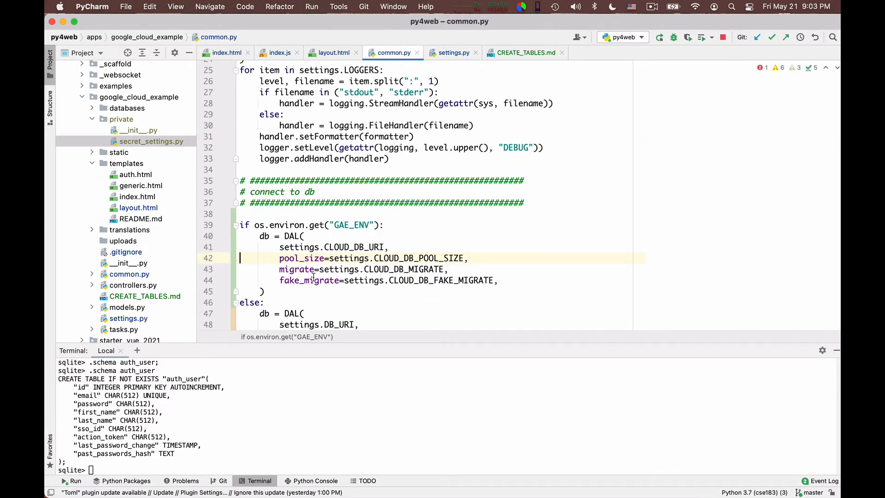
{"action": "scroll", "scroll_direction": "down", "scroll_amount": 3}
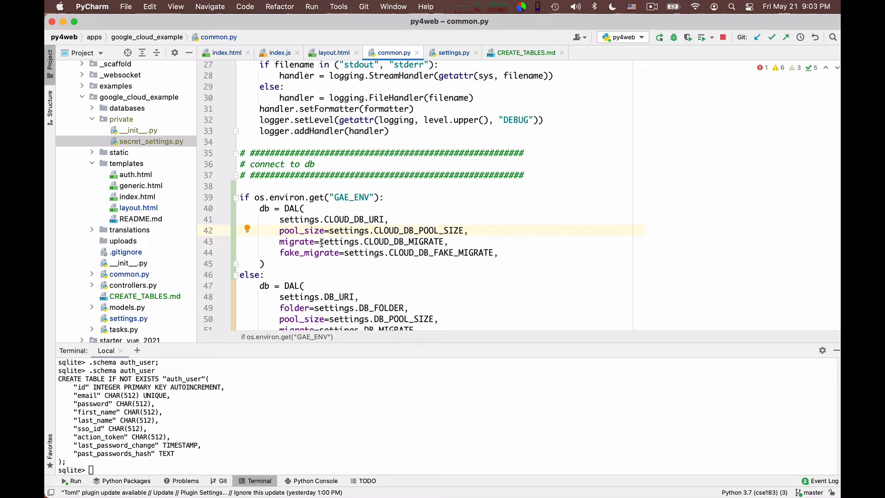
{"action": "double_click", "coordinate": [403, 241]}
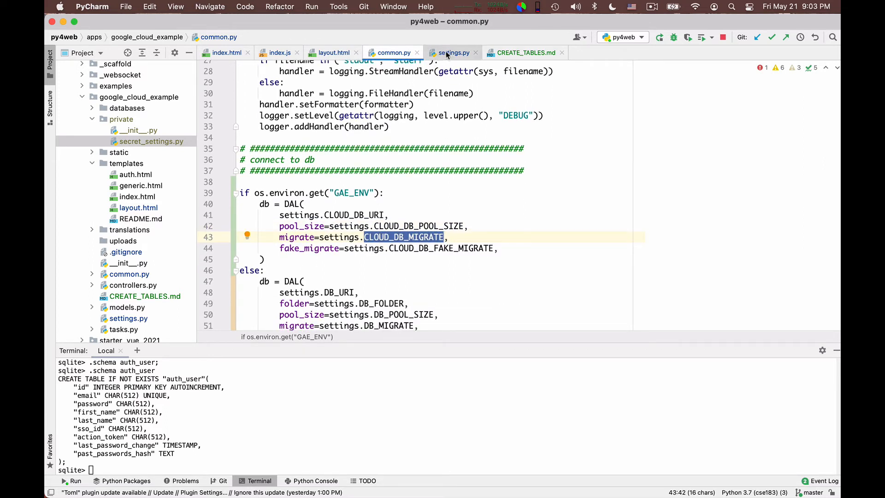
{"action": "left_click", "coordinate": [452, 53]}
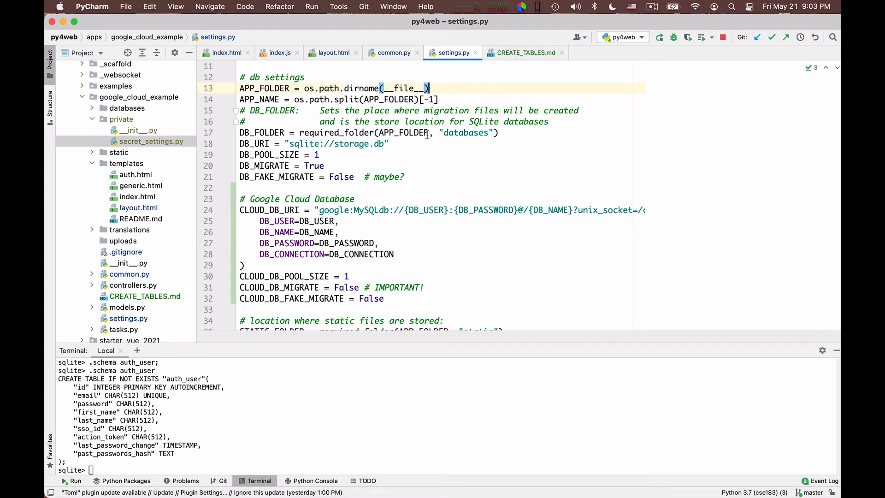
{"action": "left_click", "coordinate": [525, 53]}
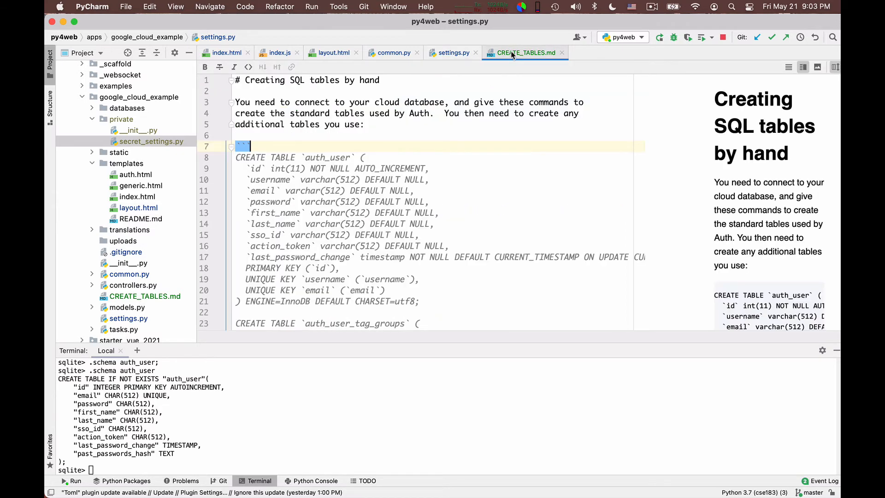
Step: Read the auth_user, auth_user_tag_groups and py4web_session CREATE TABLE statements in CREATE_TABLES.md
{"action": "left_click", "coordinate": [524, 52]}
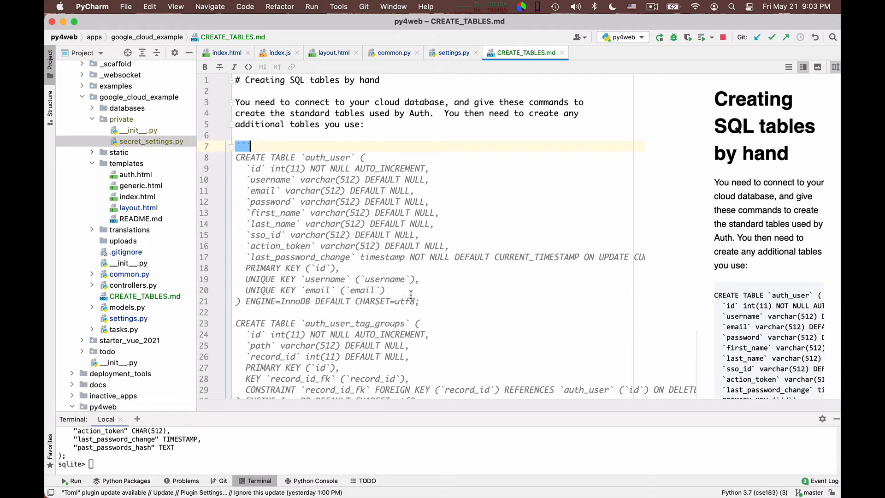
{"action": "mouse_move", "coordinate": [311, 234]}
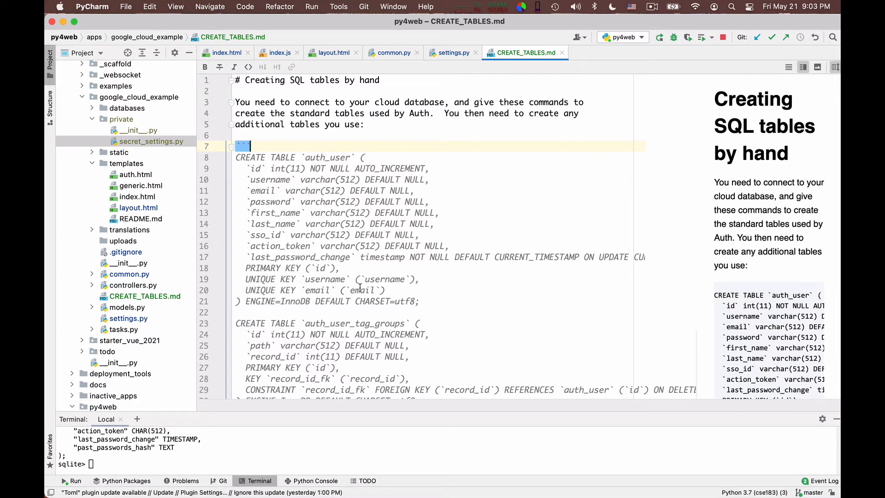
{"action": "scroll", "scroll_direction": "down", "scroll_amount": 3}
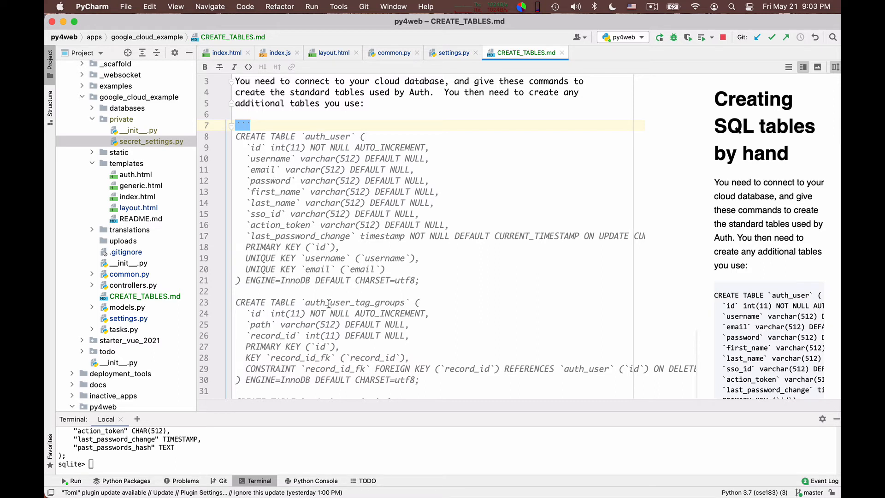
{"action": "mouse_move", "coordinate": [362, 308]}
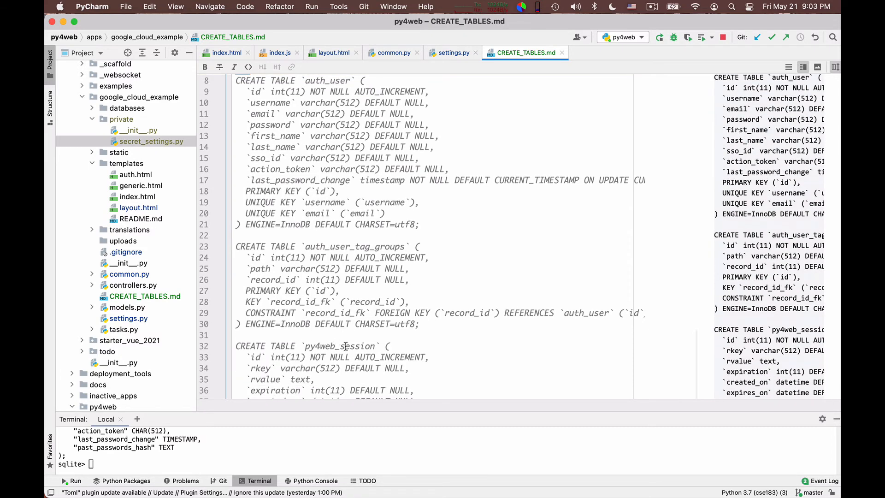
{"action": "scroll", "scroll_direction": "down", "scroll_amount": 3}
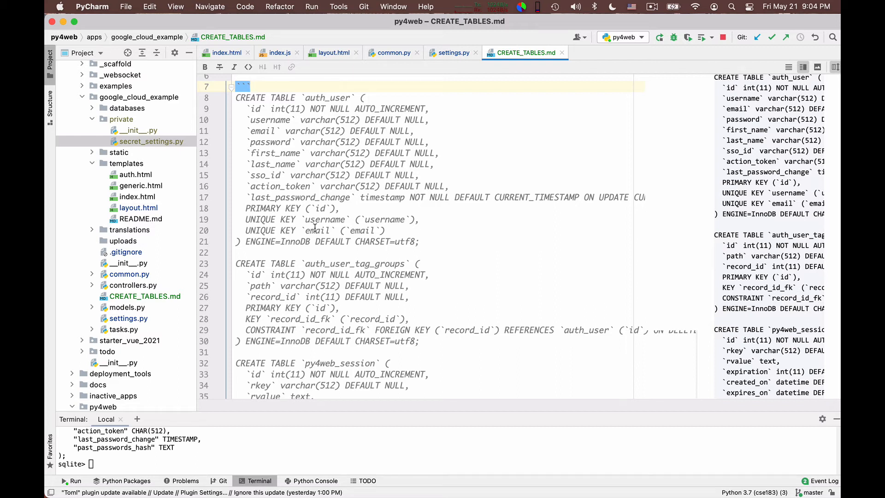
{"action": "mouse_move", "coordinate": [419, 230]}
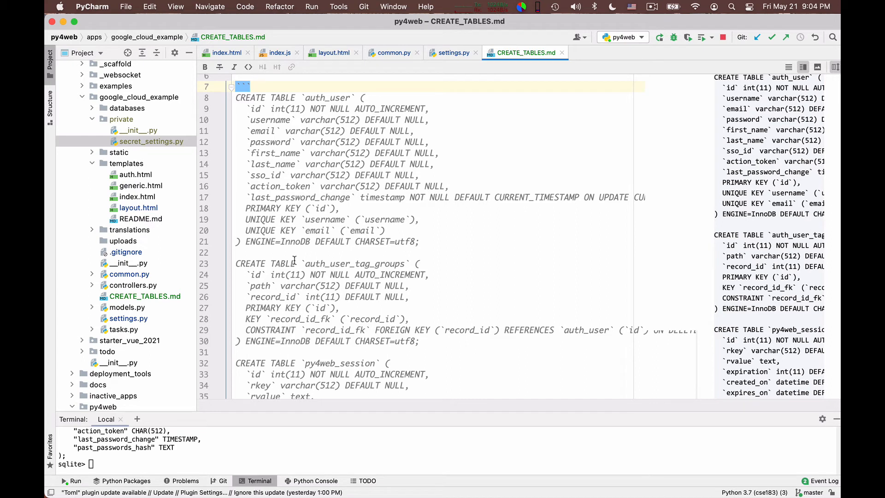
{"action": "mouse_move", "coordinate": [295, 262]}
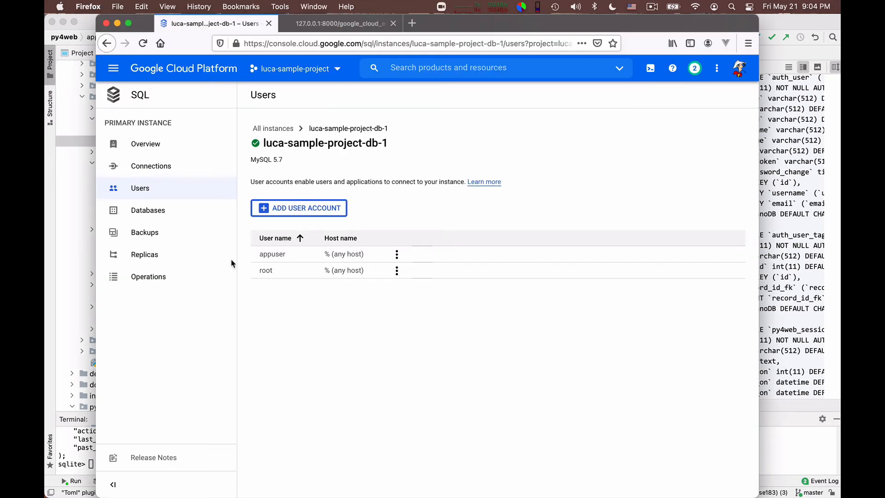
Step: Return to the instance Overview showing public IP 34.105.6.224 and activate Cloud Shell
{"action": "left_click", "coordinate": [150, 166]}
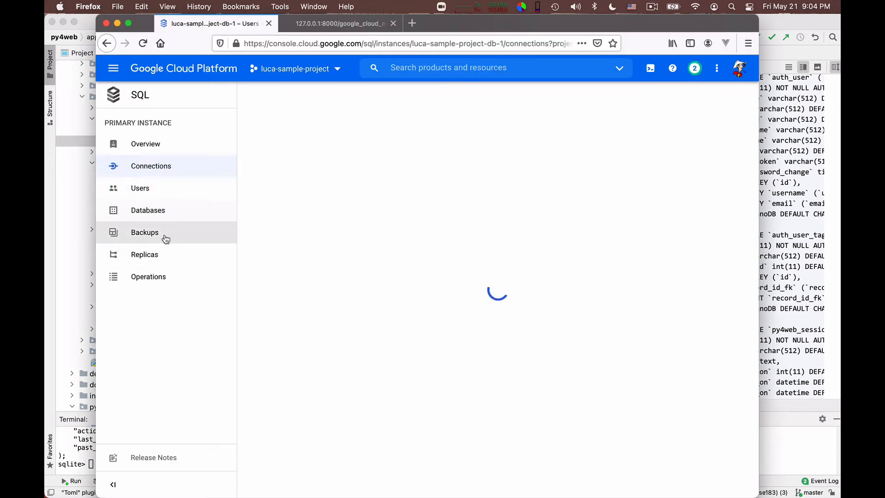
{"action": "left_click", "coordinate": [150, 165]}
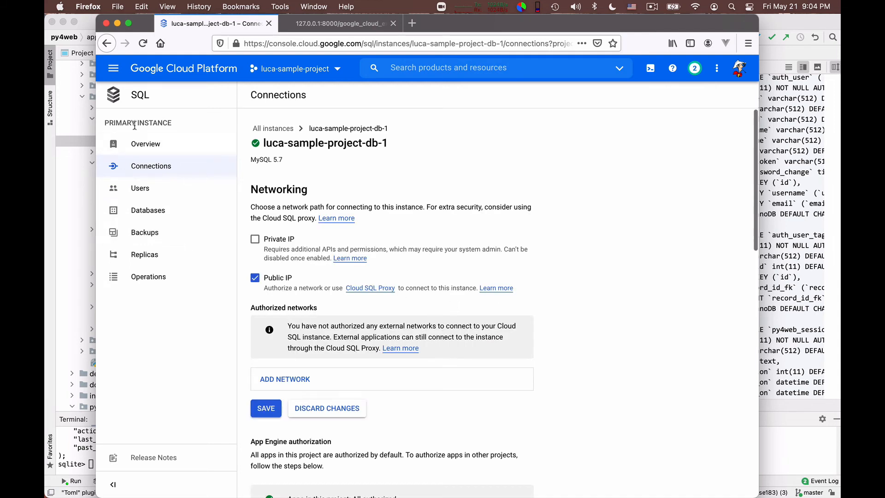
{"action": "left_click", "coordinate": [145, 143]}
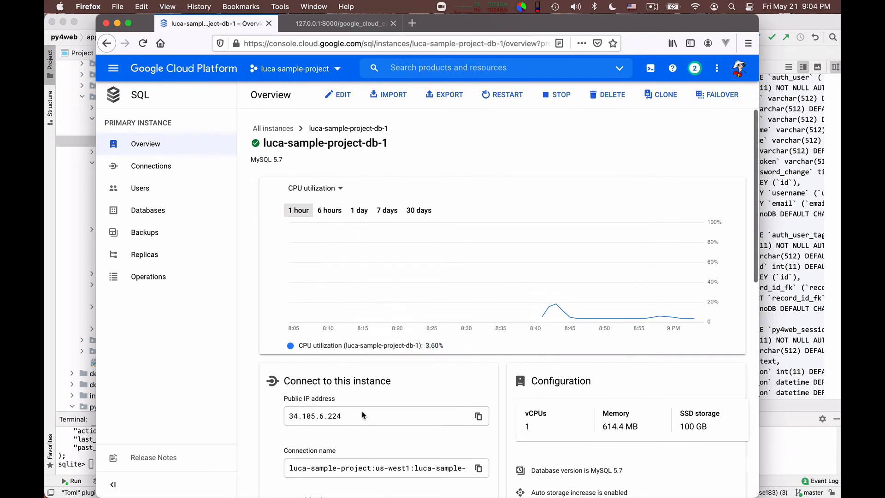
{"action": "scroll", "scroll_direction": "down", "scroll_amount": 3}
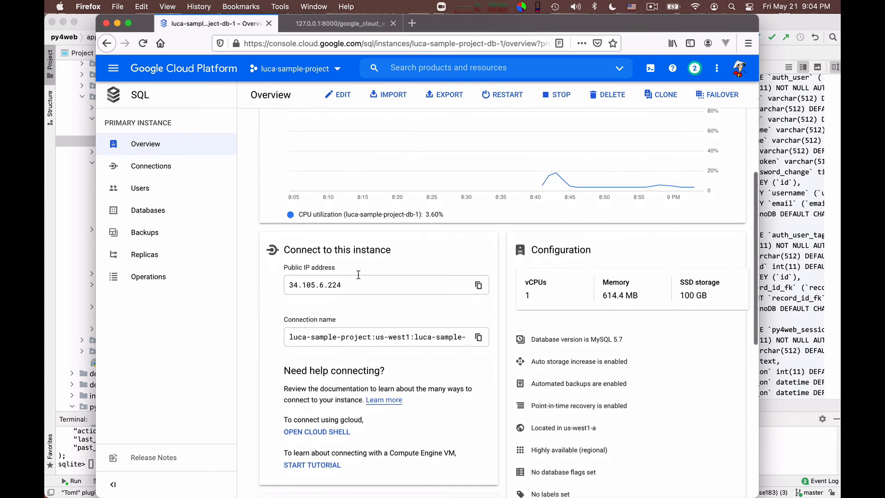
{"action": "scroll", "scroll_direction": "down", "scroll_amount": 3}
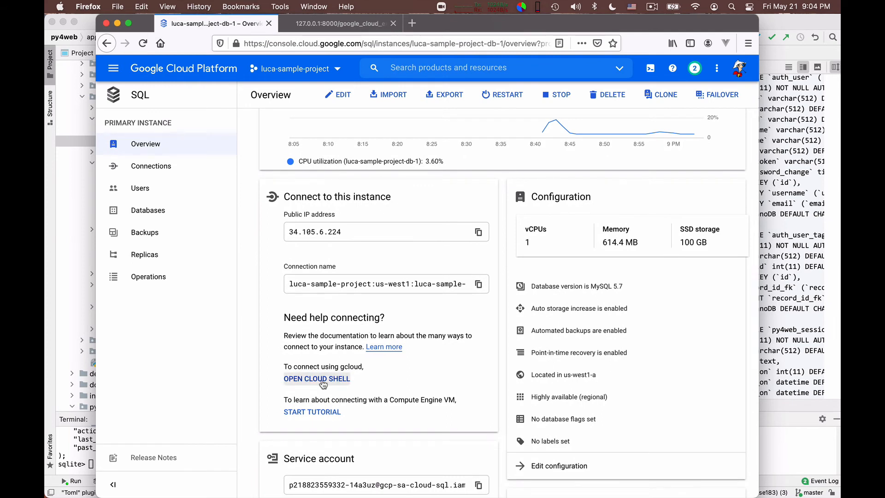
{"action": "left_click", "coordinate": [316, 379]}
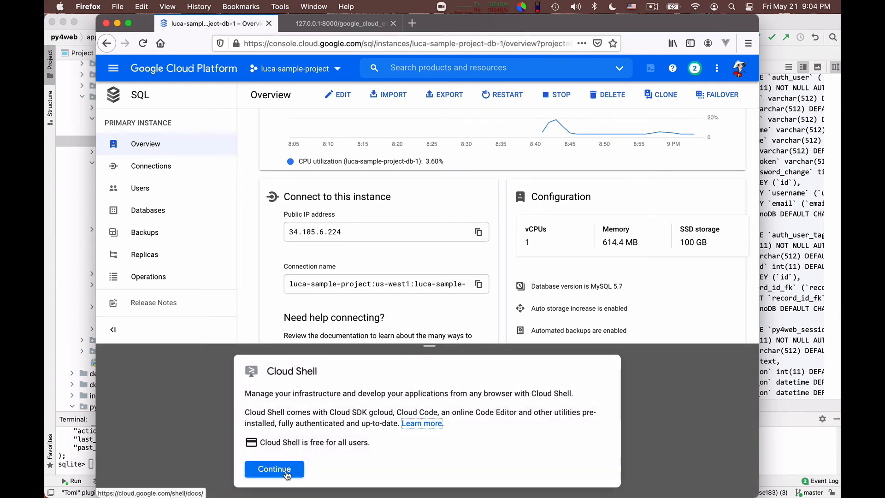
Step: Start the Cloud Shell session, enlarge the terminal, and authorize gcloud to use the account credentials
{"action": "left_click", "coordinate": [274, 469]}
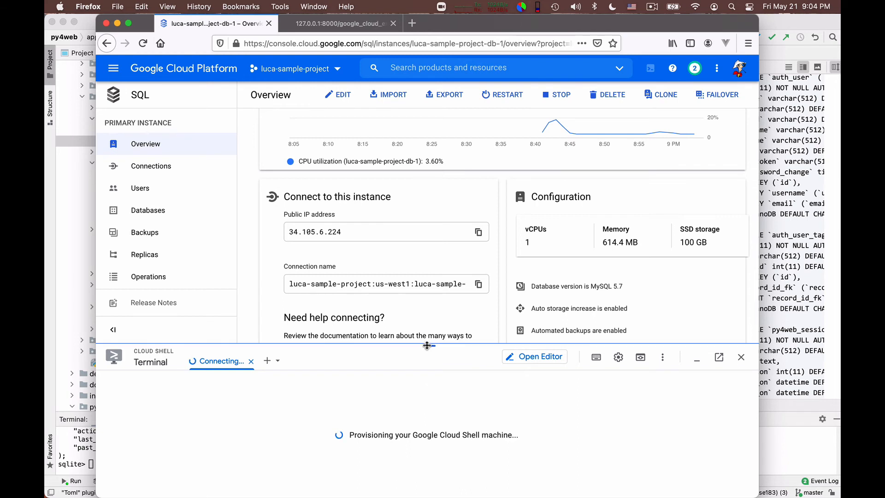
{"action": "left_click_drag", "start_coordinate": [427, 345], "coordinate": [403, 299]}
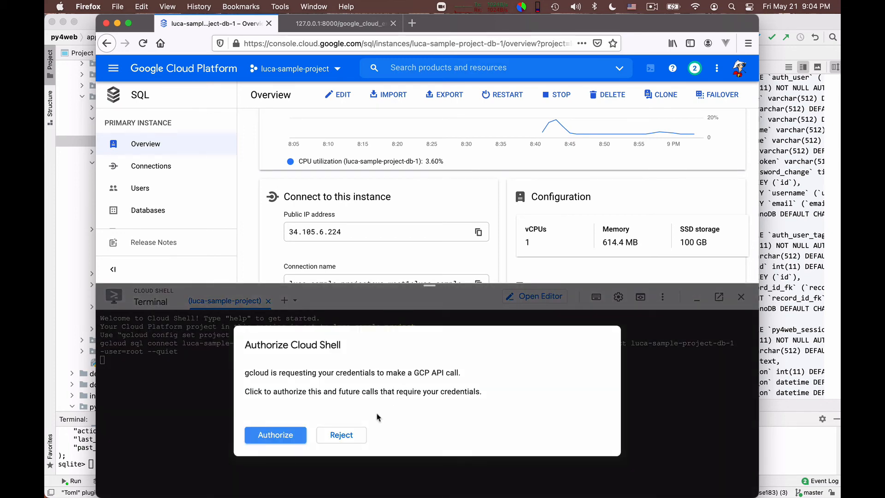
{"action": "left_click", "coordinate": [274, 434]}
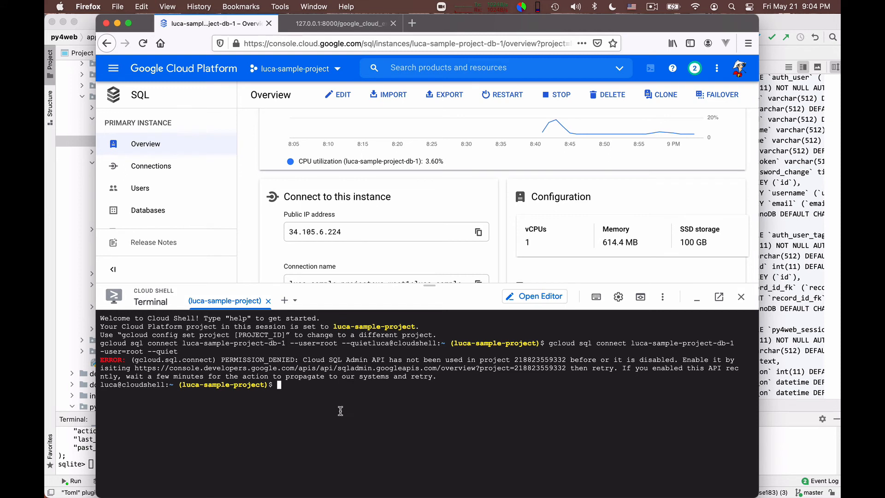
{"action": "mouse_move", "coordinate": [350, 410]}
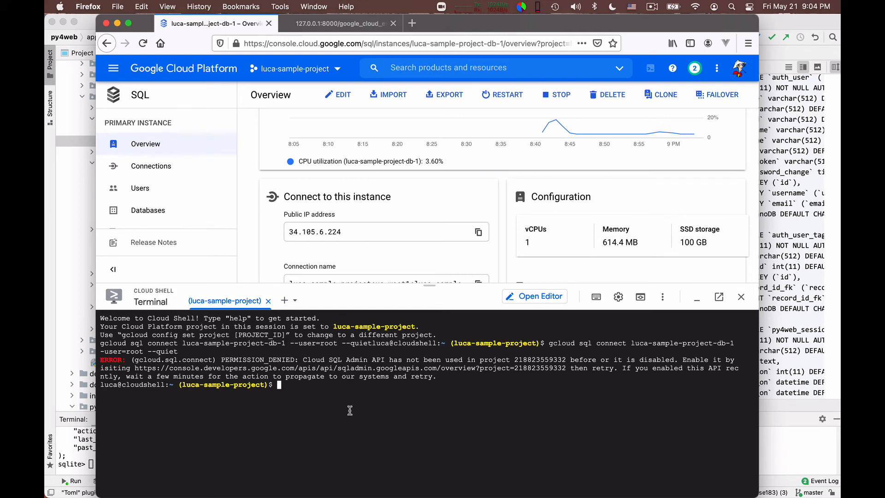
{"action": "mouse_move", "coordinate": [351, 374]}
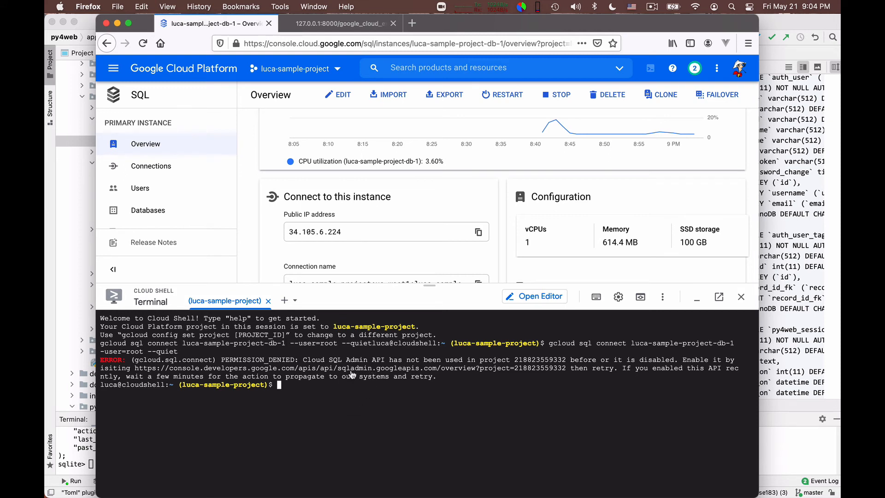
{"action": "mouse_move", "coordinate": [454, 357]}
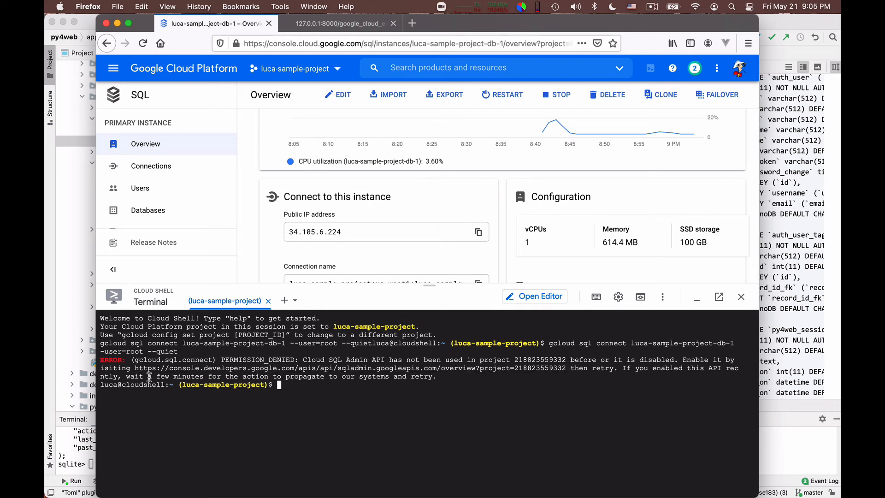
{"action": "mouse_move", "coordinate": [148, 375]}
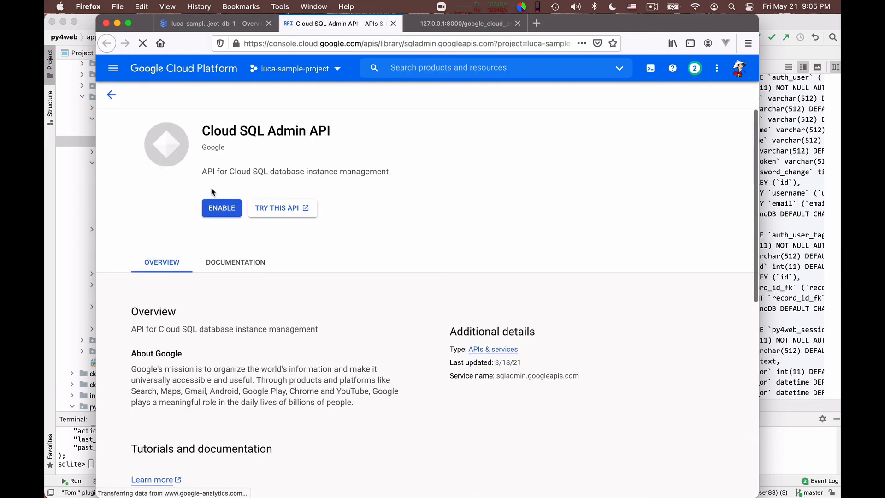
Step: Enable the Cloud SQL Admin API and return to the instance overview with Cloud Shell
{"action": "left_click", "coordinate": [221, 208]}
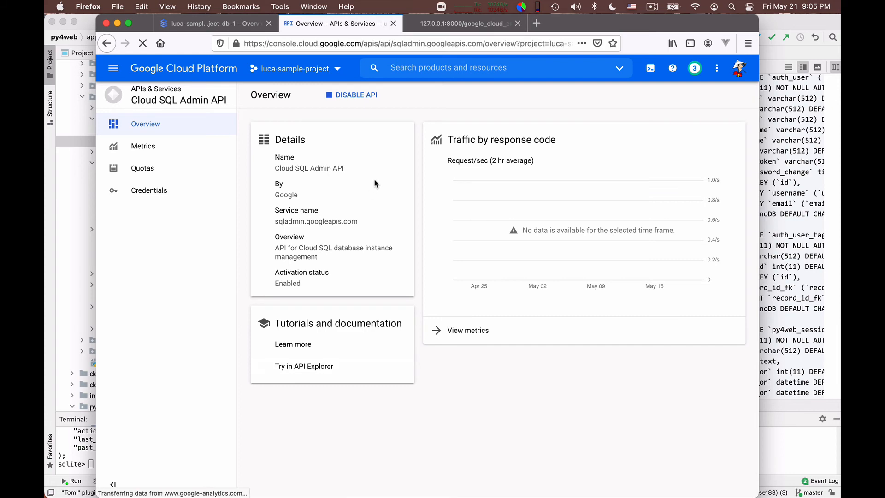
{"action": "left_click", "coordinate": [198, 23]}
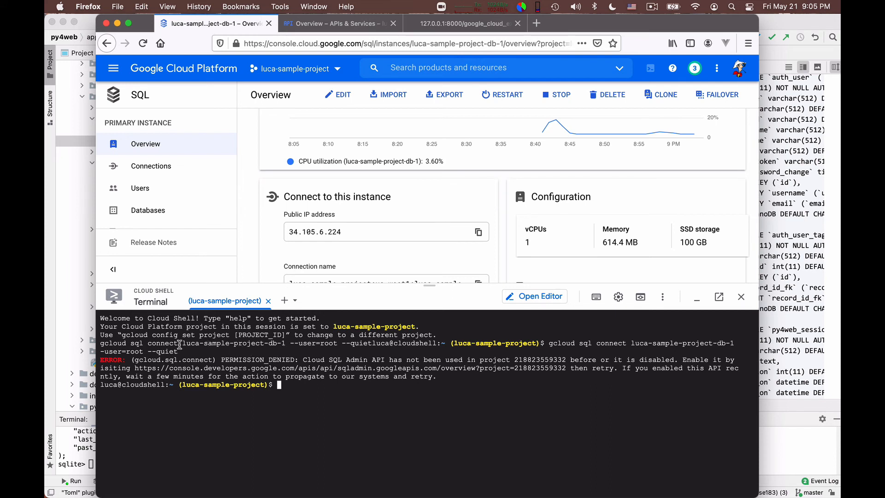
Step: Connect to luca-sample-project-db-1 as root with gcloud sql connect and run show databases
{"action": "type", "text": "gcloud sql connect luca-sample-project-db-1 --user=root --quiet"}
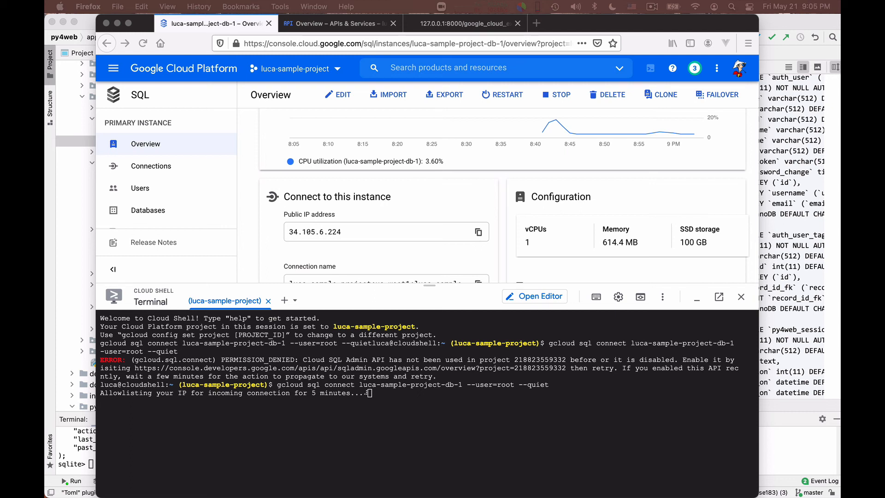
{"action": "mouse_move", "coordinate": [407, 361]}
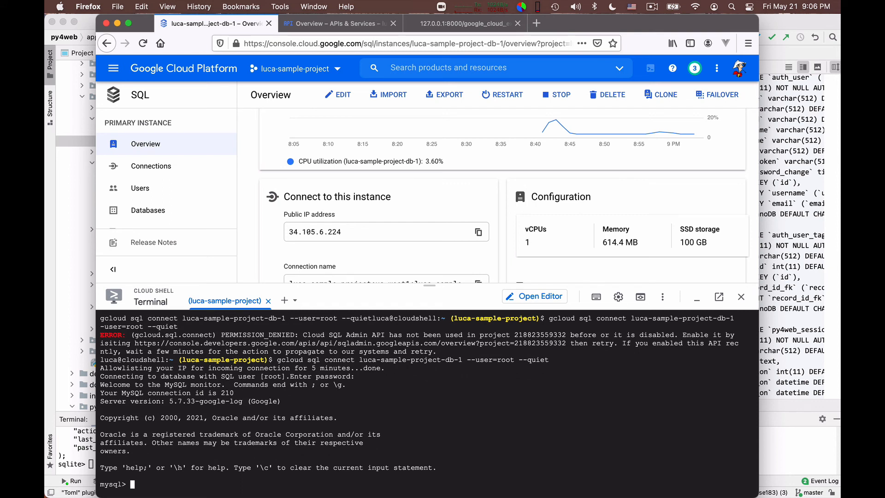
{"action": "type", "text": "show"}
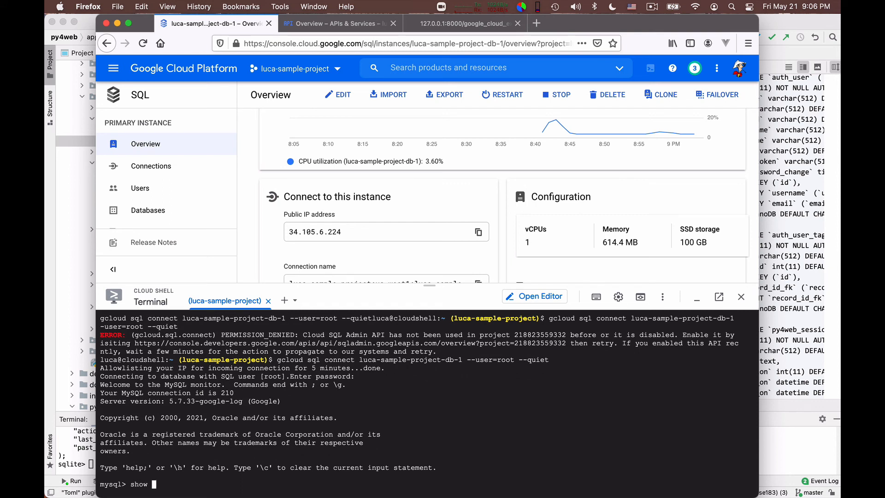
{"action": "type", "text": "databases;"}
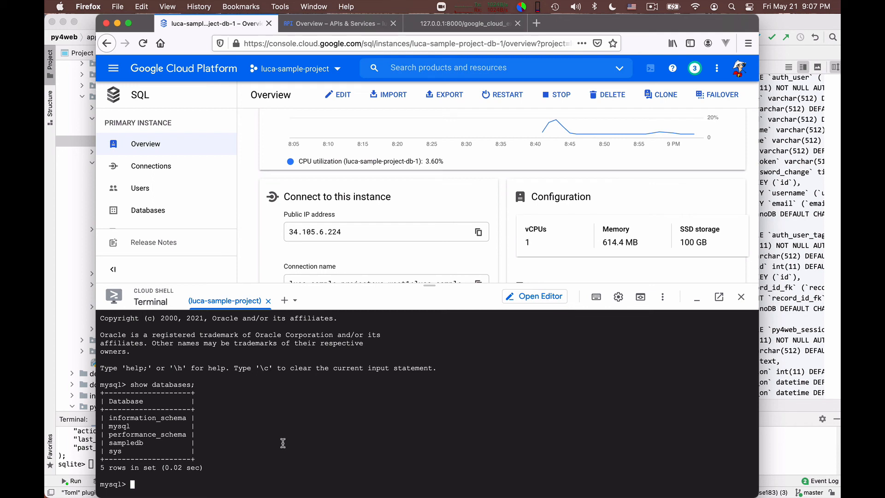
Step: Switch to sampledb, confirm show tables is empty, and create the auth_user table
{"action": "type", "text": "use sampledb;"}
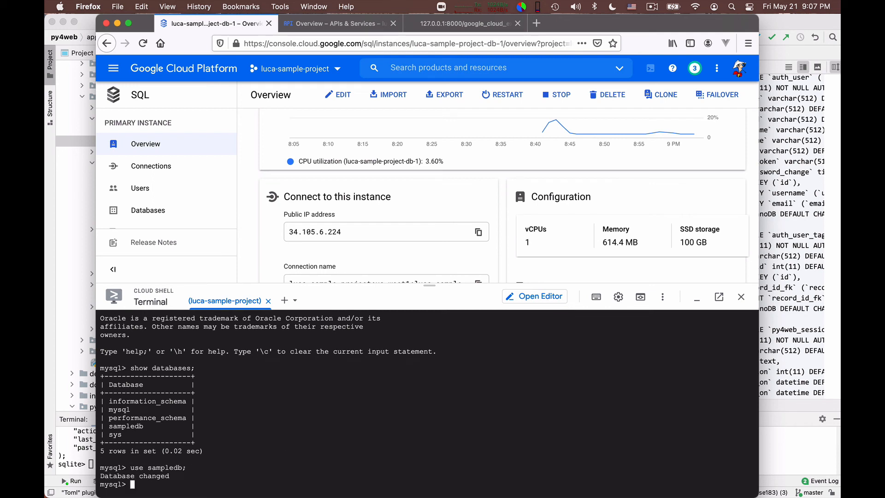
{"action": "type", "text": "show tables;"}
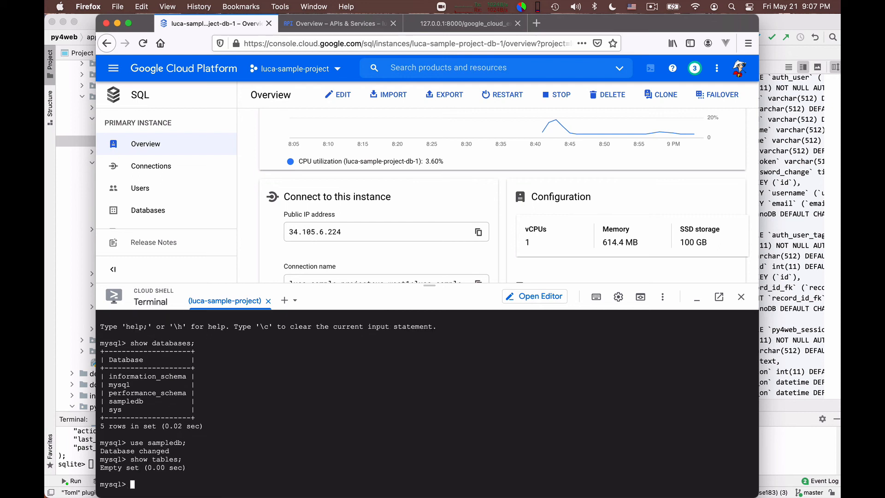
{"action": "mouse_move", "coordinate": [733, 99]}
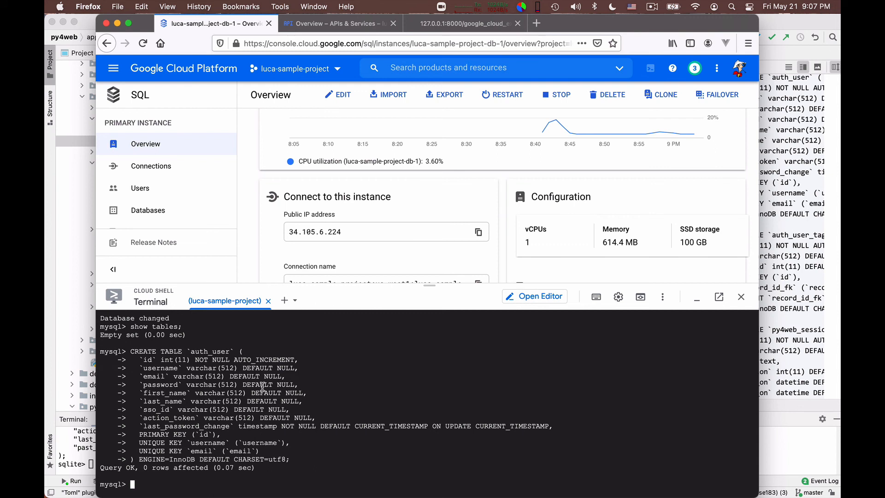
{"action": "type", "text": "deop"}
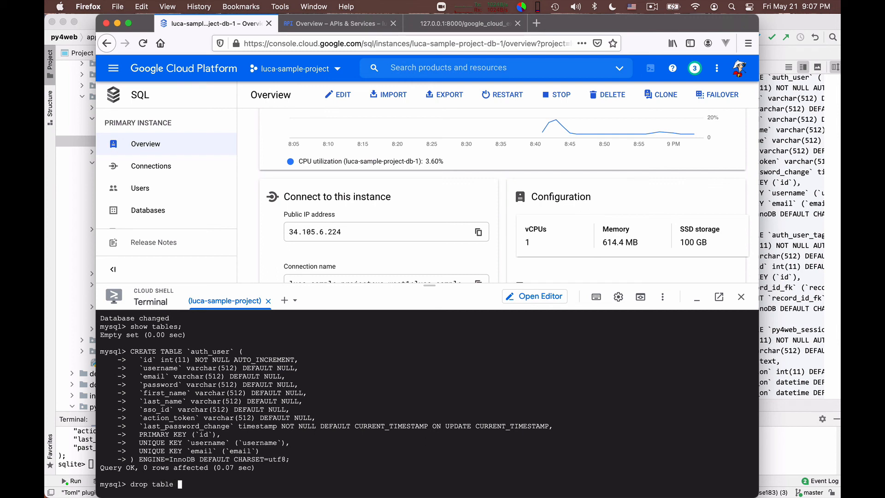
{"action": "type", "text": "auth_us"}
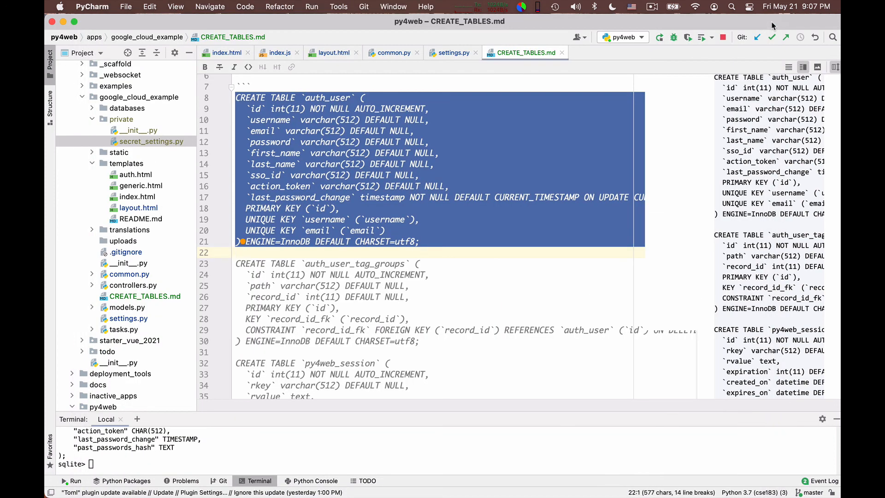
Step: Select the auth_user_tag_groups CREATE TABLE statement in CREATE_TABLES.md, then the py4web_session definition
{"action": "left_click", "coordinate": [268, 264]}
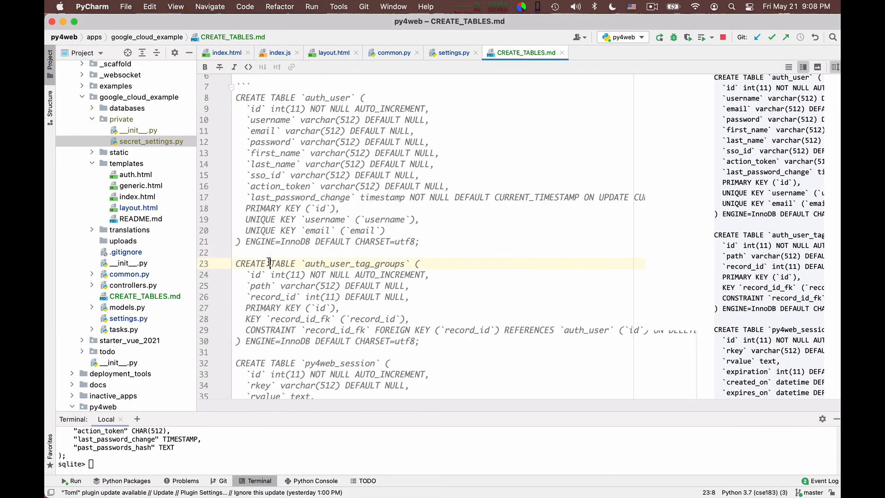
{"action": "left_click_drag", "start_coordinate": [269, 263], "coordinate": [287, 363]}
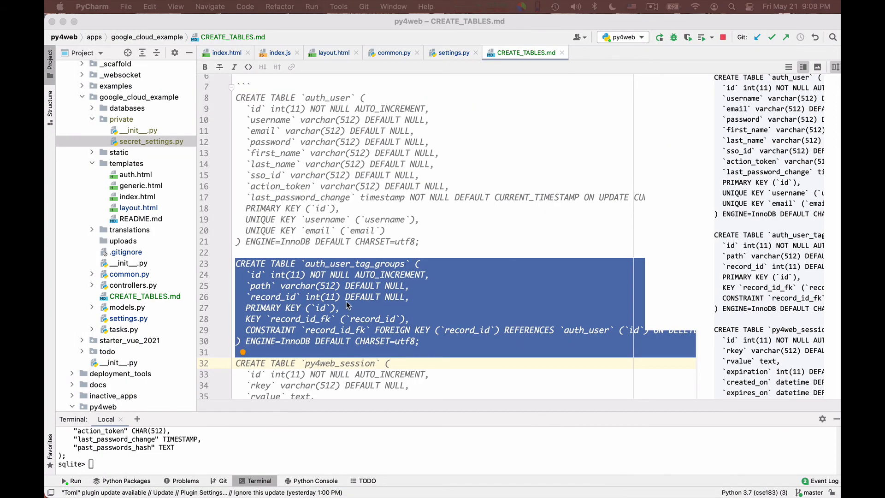
{"action": "scroll", "scroll_direction": "down", "scroll_amount": 3}
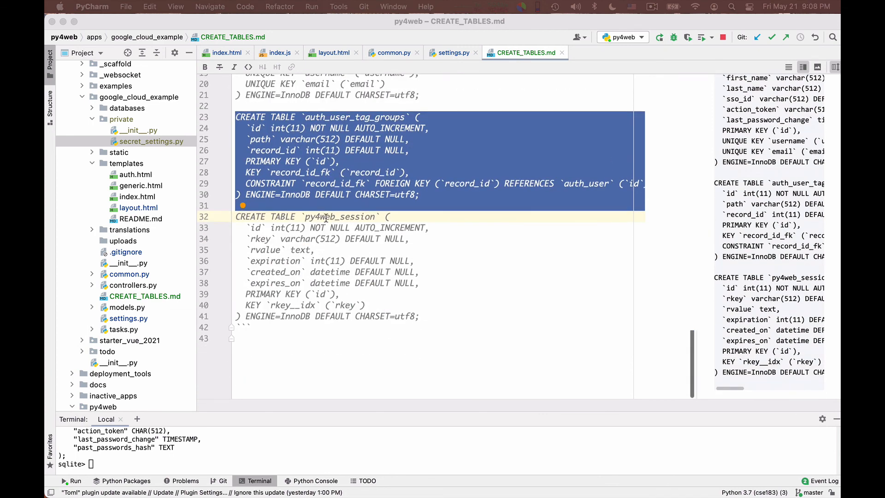
{"action": "double_click", "coordinate": [340, 216]}
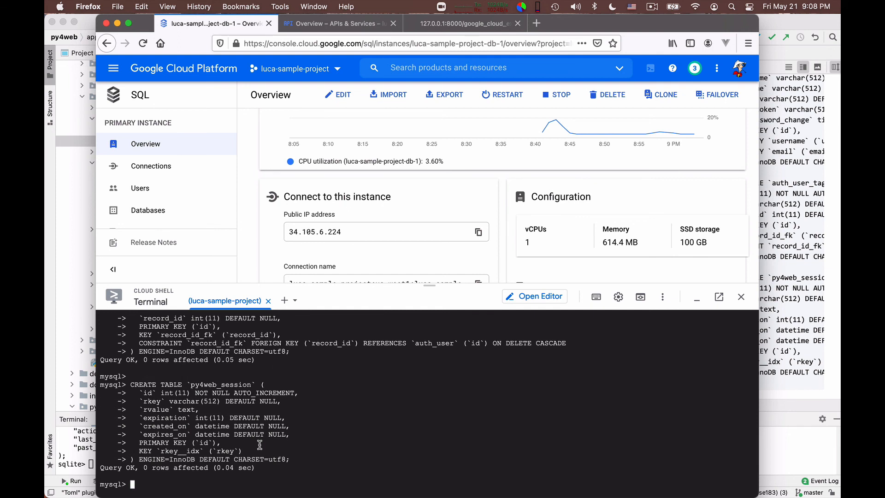
Step: Run show tables, describe py4web_session, then show create table py4web_session at the mysql prompt
{"action": "type", "text": "show tables;"}
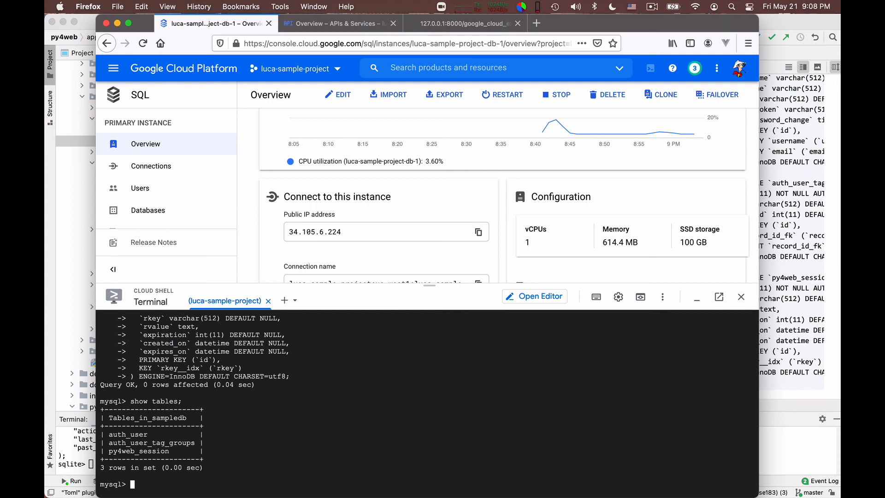
{"action": "type", "text": "describe py4web_session;"}
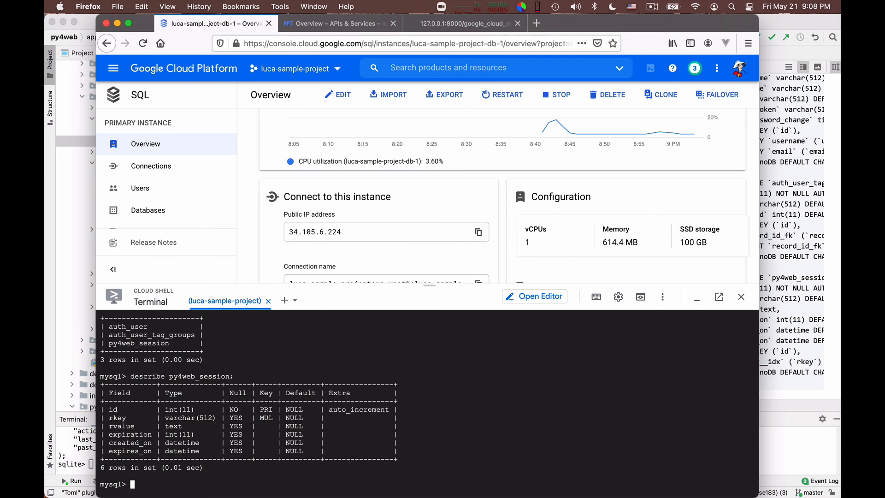
{"action": "type", "text": "show create table"}
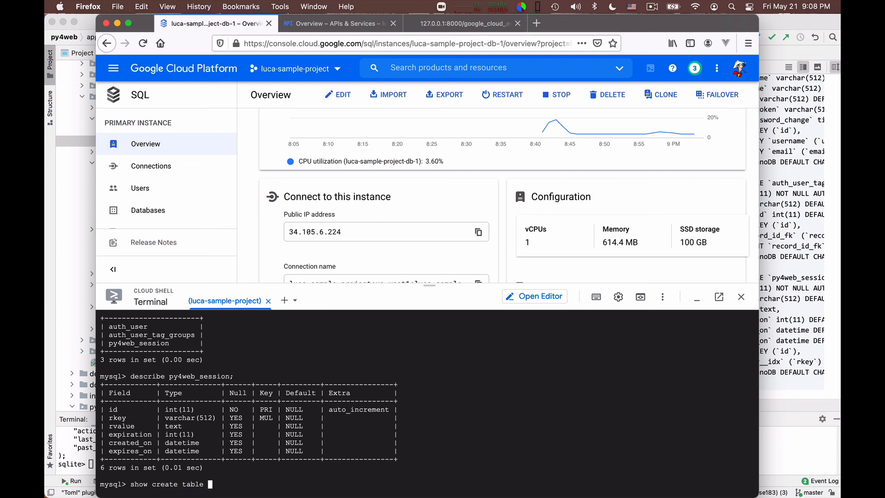
{"action": "type", "text": "py4web_"}
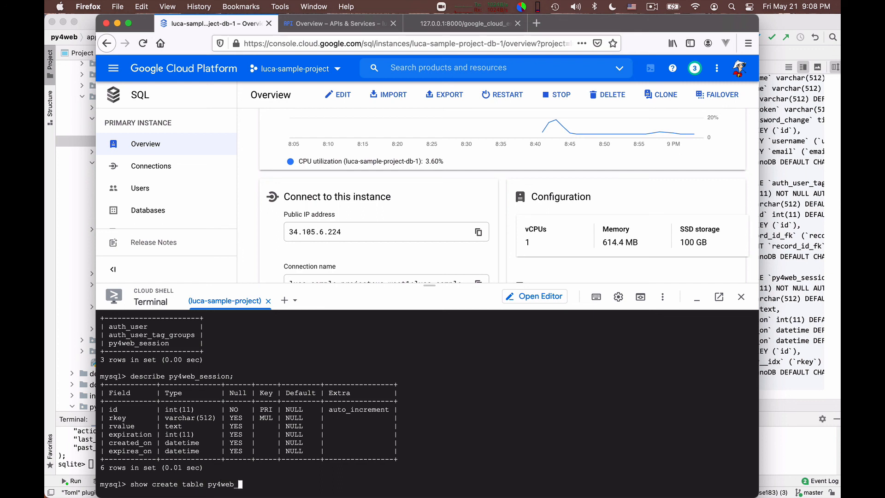
{"action": "type", "text": "session;"}
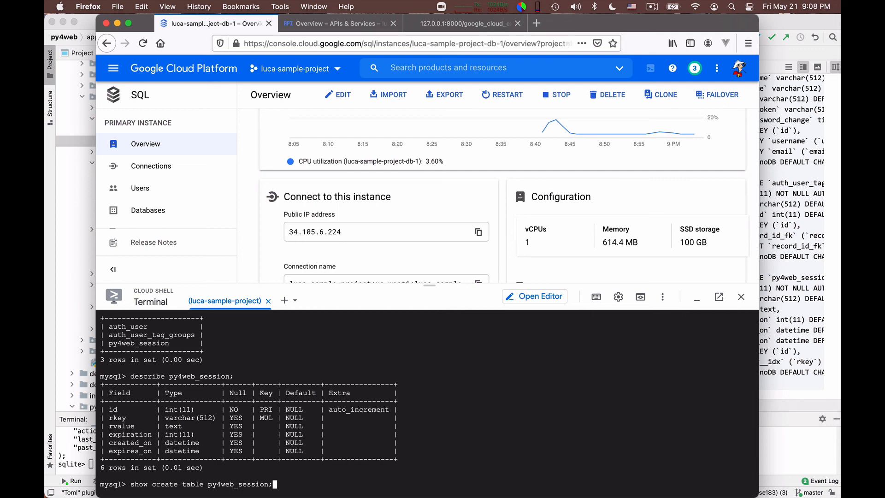